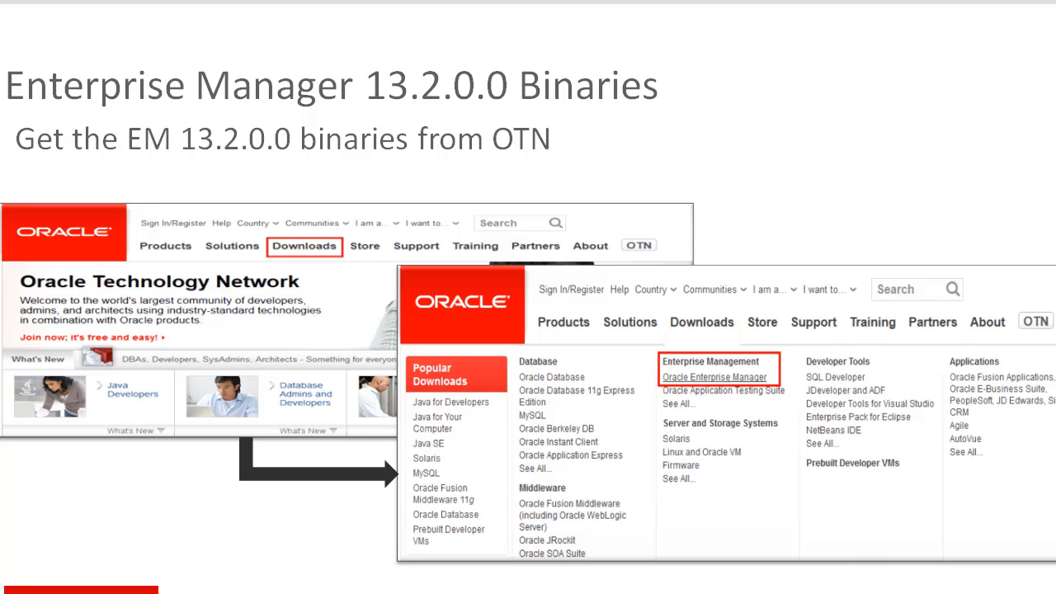
Step: Advance past the 'Enterprise Manager 13.2.0.0 Binaries' slide showing the OTN download path
{"action": "key", "text": "Right"}
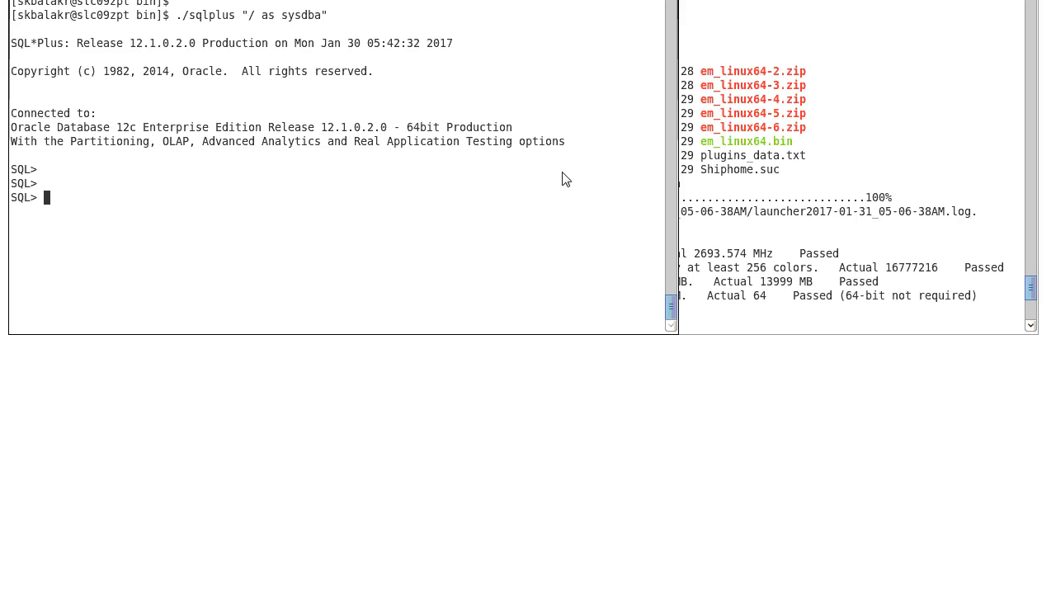
{"action": "mouse_move", "coordinate": [558, 183]}
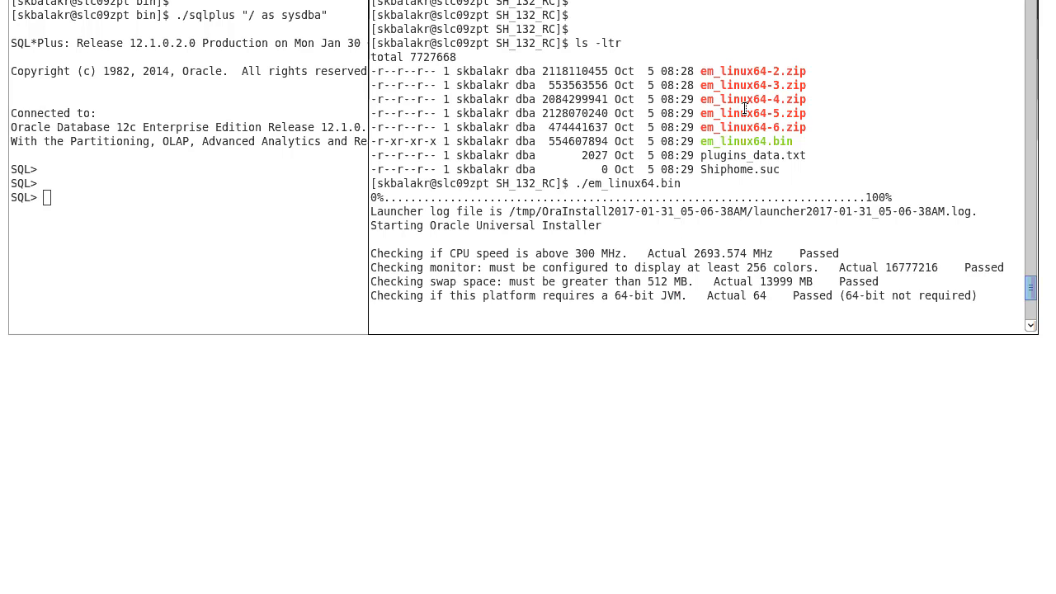
{"action": "mouse_move", "coordinate": [723, 169]}
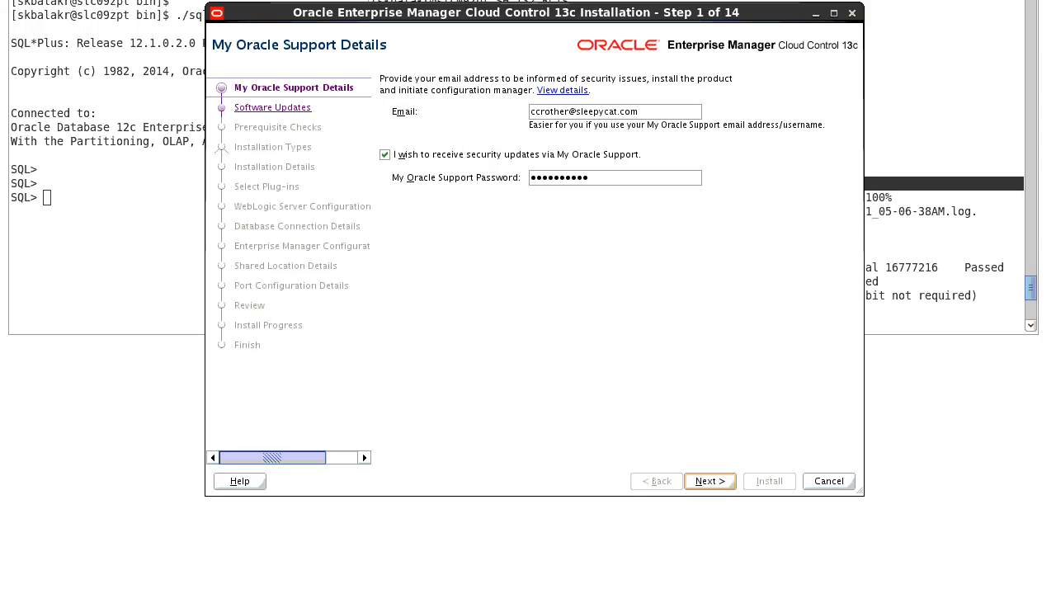
{"action": "mouse_move", "coordinate": [657, 269]}
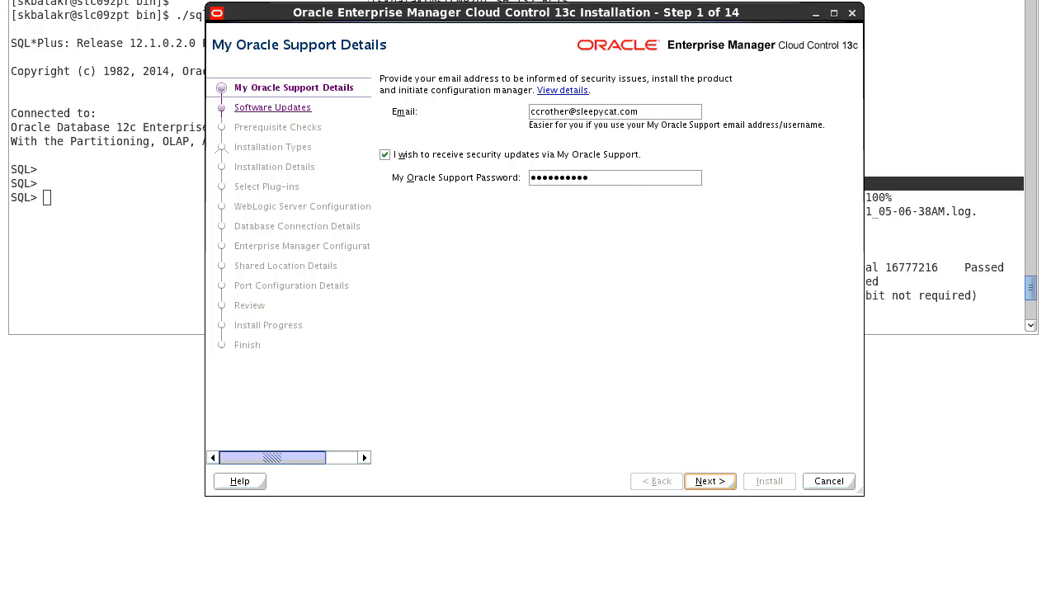
Step: Search My Oracle Support for software updates and acknowledge that none were found
{"action": "left_click", "coordinate": [710, 482]}
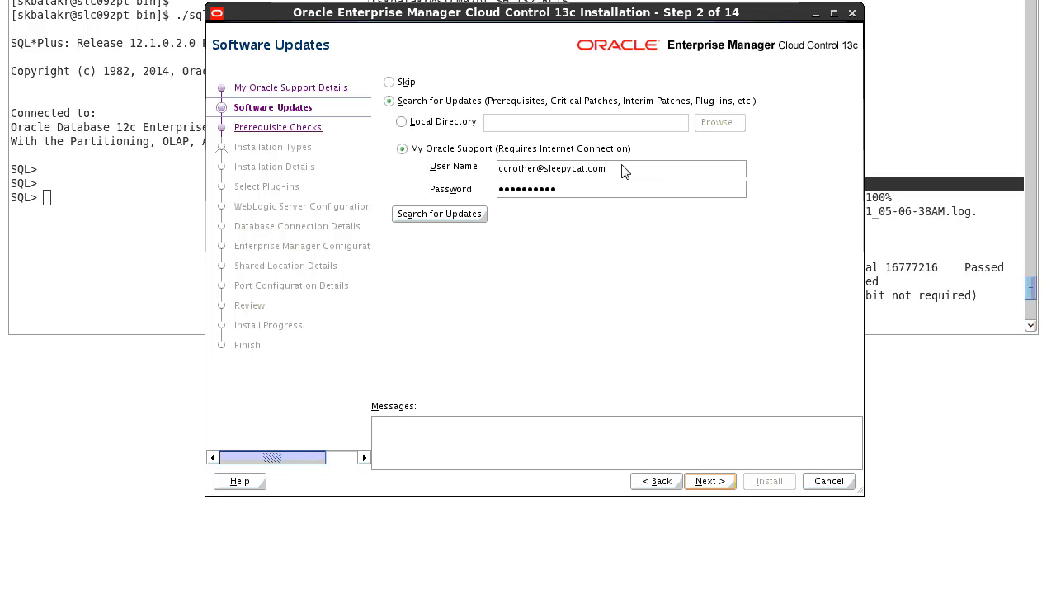
{"action": "mouse_move", "coordinate": [588, 197]}
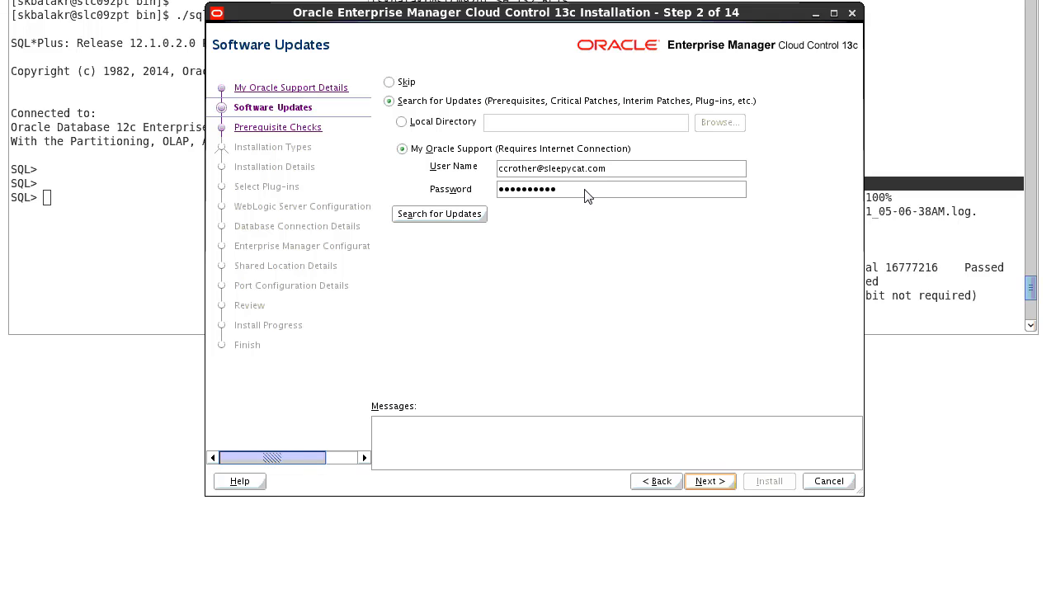
{"action": "left_click", "coordinate": [439, 215]}
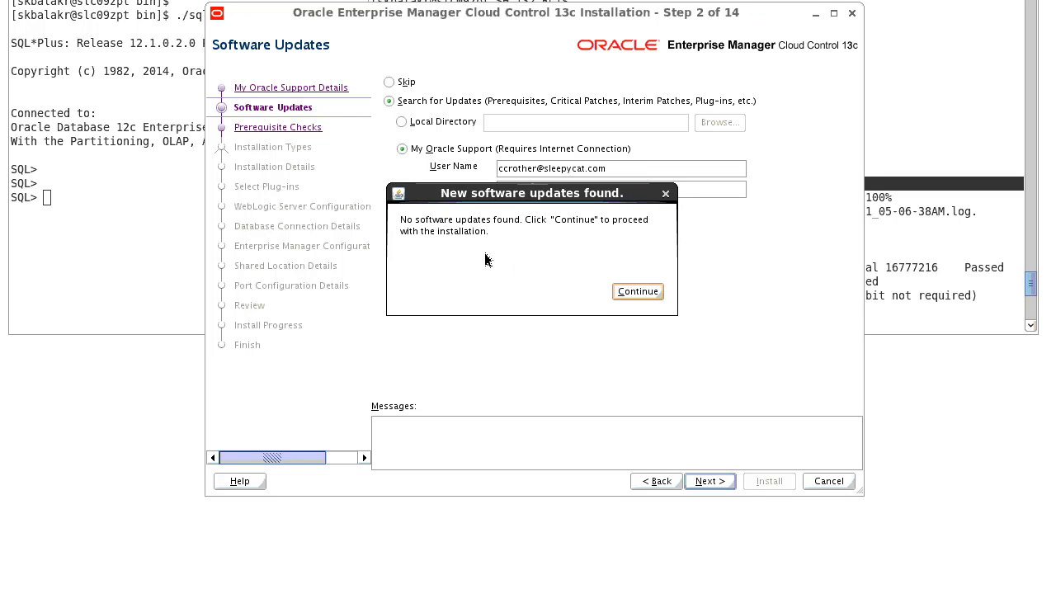
{"action": "mouse_move", "coordinate": [511, 227]}
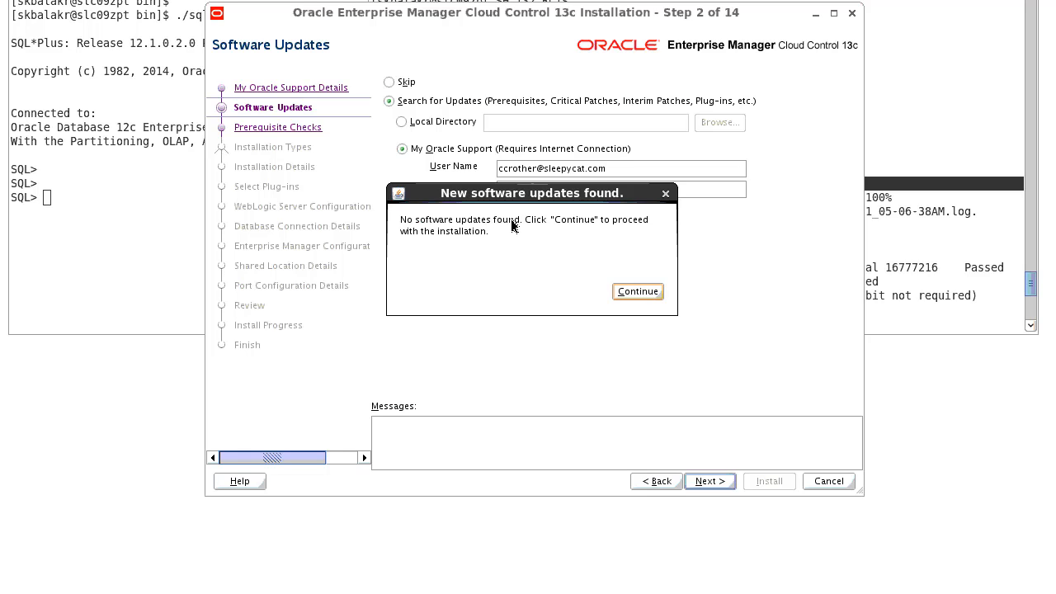
{"action": "left_click", "coordinate": [637, 291]}
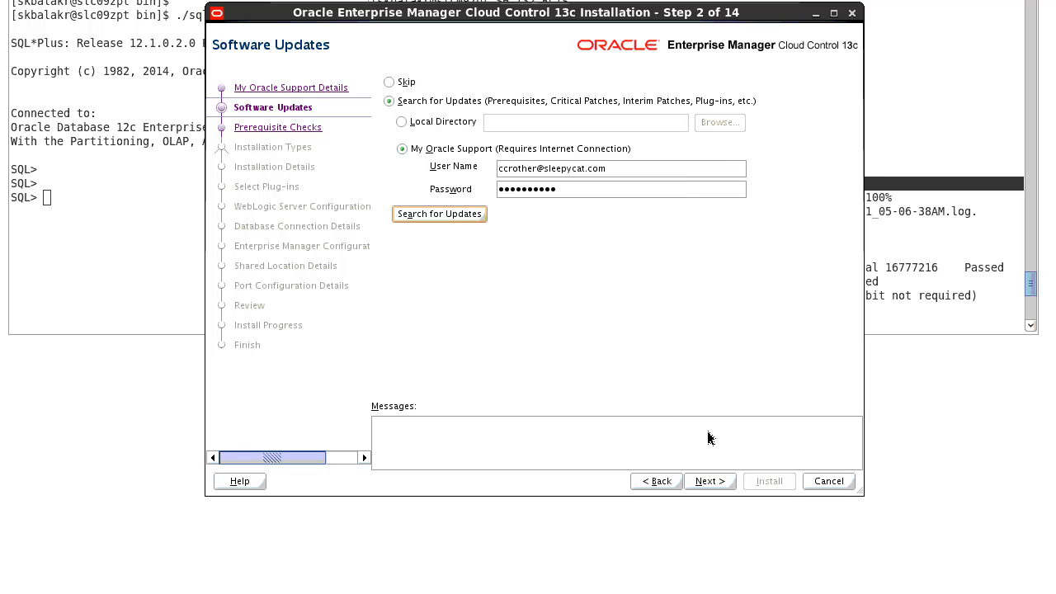
Step: Reach Prerequisite Checks (step 3 of 14) and confirm every check shows Succeeded
{"action": "left_click", "coordinate": [710, 482]}
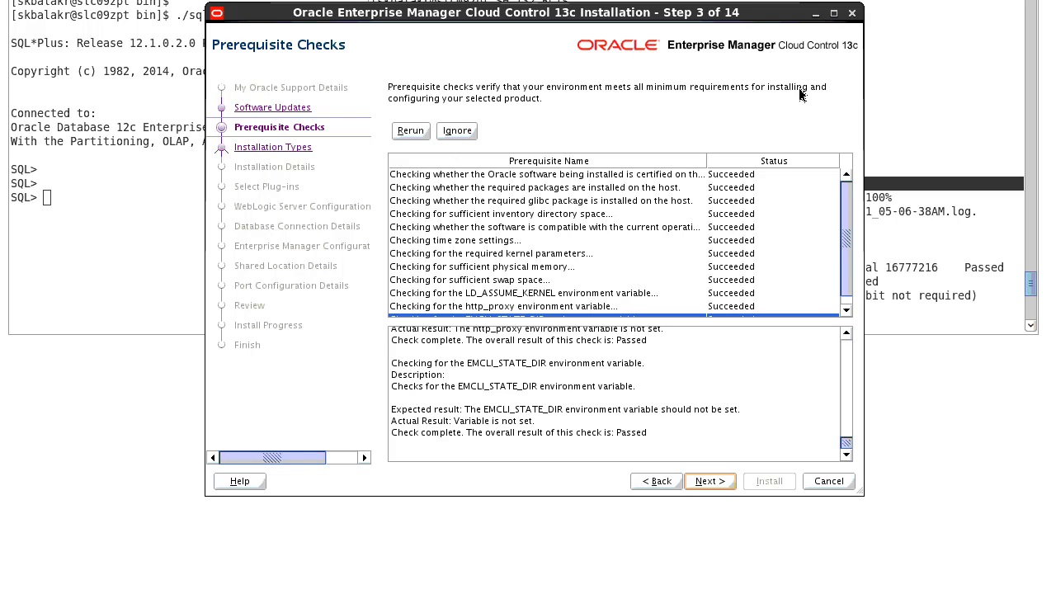
{"action": "left_click", "coordinate": [409, 130]}
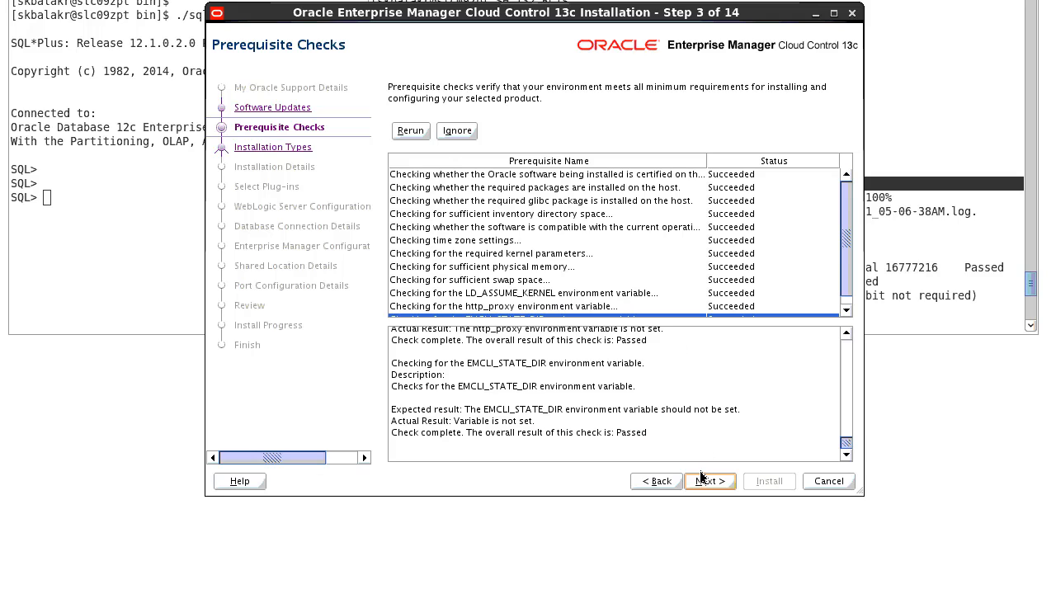
Step: Keep 'Create a new Enterprise Manager system' with the Advanced installation type on step 4
{"action": "left_click", "coordinate": [709, 482]}
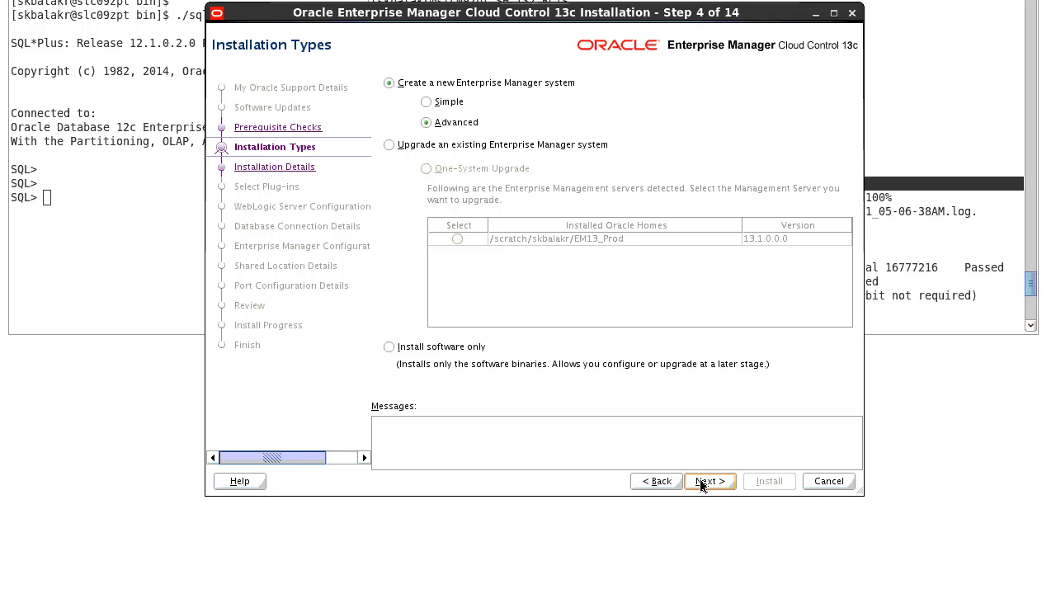
{"action": "mouse_move", "coordinate": [789, 155]}
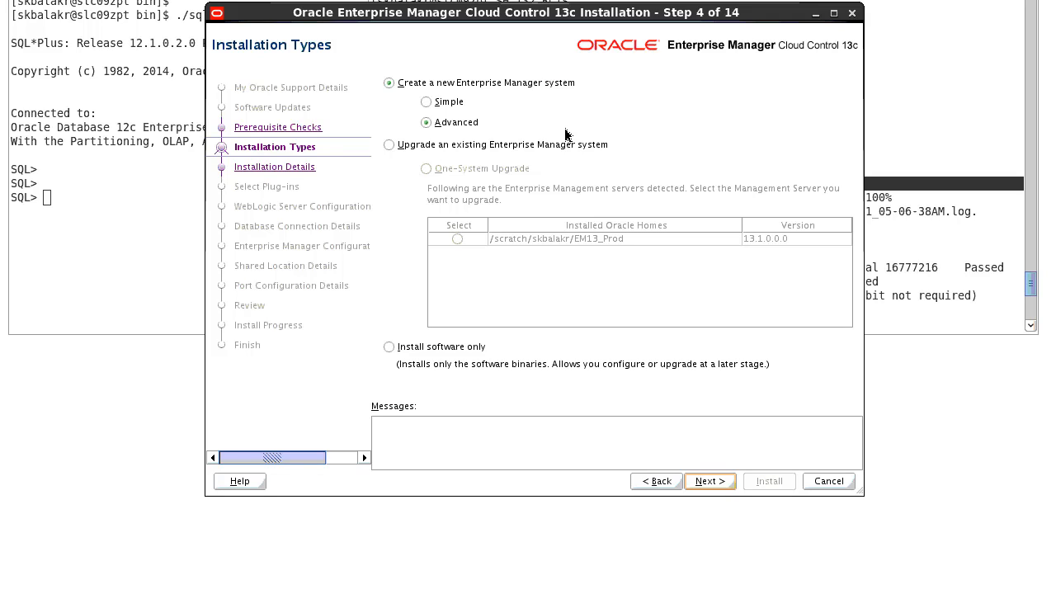
{"action": "left_click", "coordinate": [426, 123]}
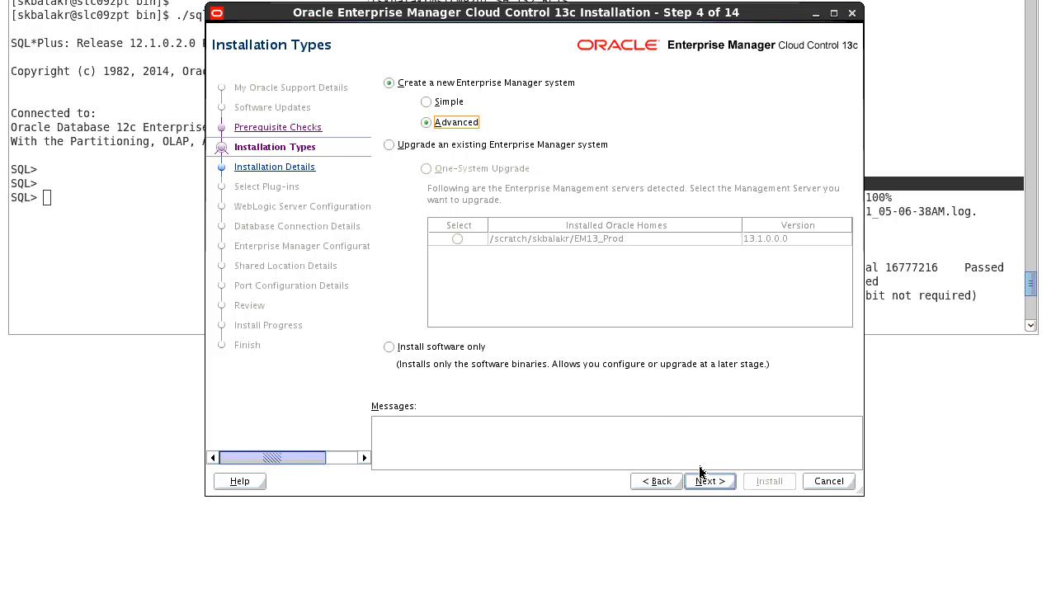
Step: Review Installation Details: middleware home /u01/app/oracle/EM132R2, agent base /u01/app/oracle/Agent132R2, host slc09zpt
{"action": "left_click", "coordinate": [709, 482]}
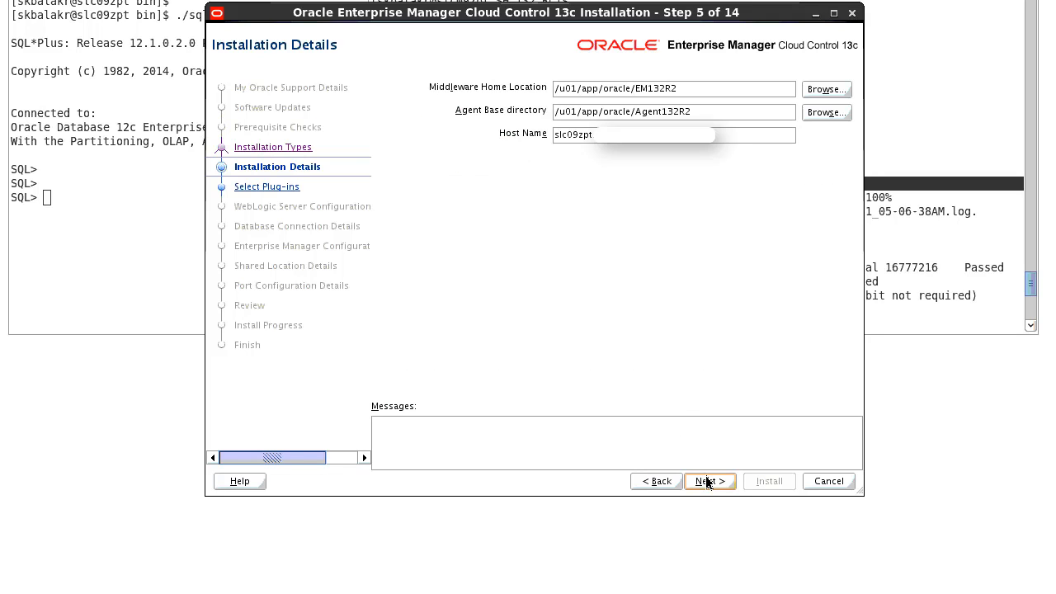
{"action": "mouse_move", "coordinate": [607, 324]}
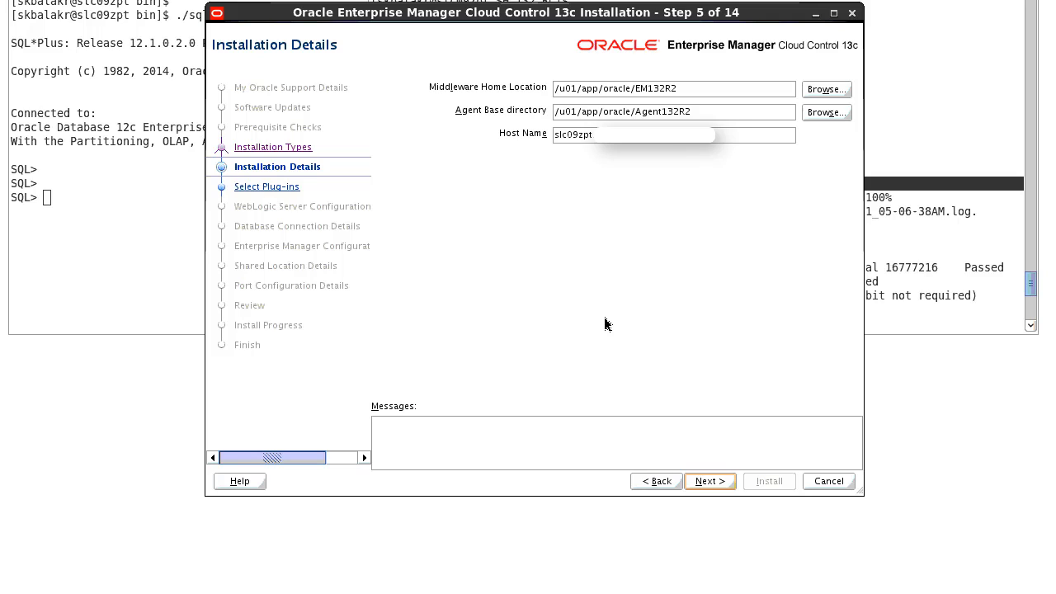
{"action": "mouse_move", "coordinate": [702, 79]}
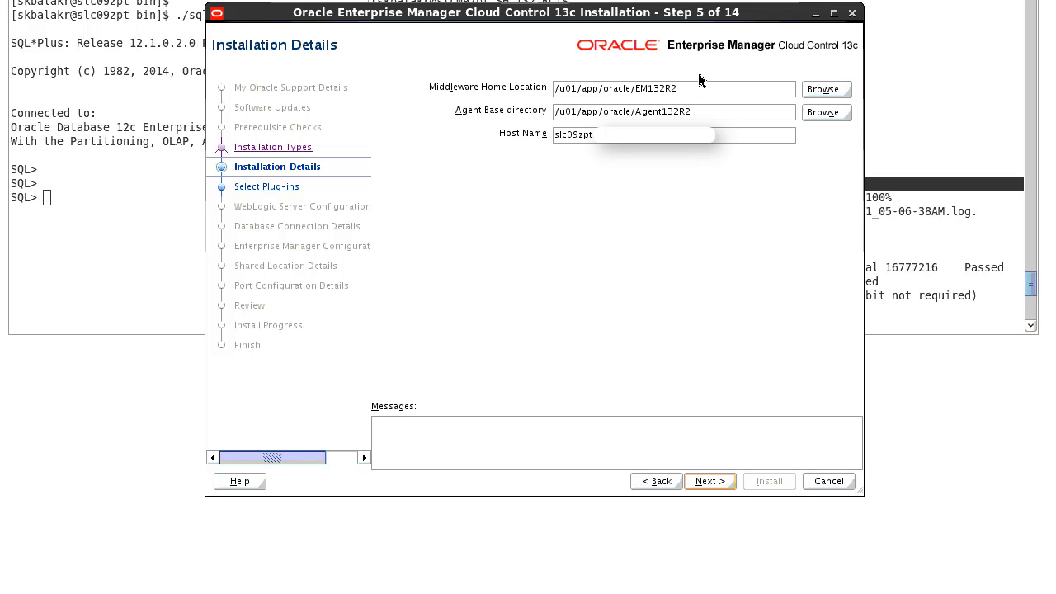
{"action": "mouse_move", "coordinate": [704, 97]}
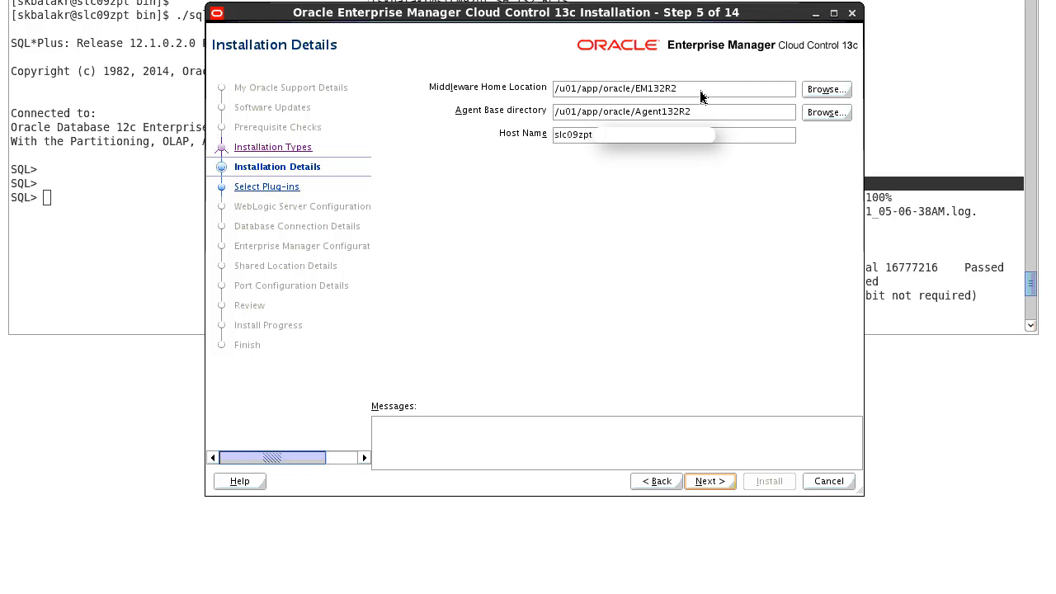
{"action": "mouse_move", "coordinate": [709, 115]}
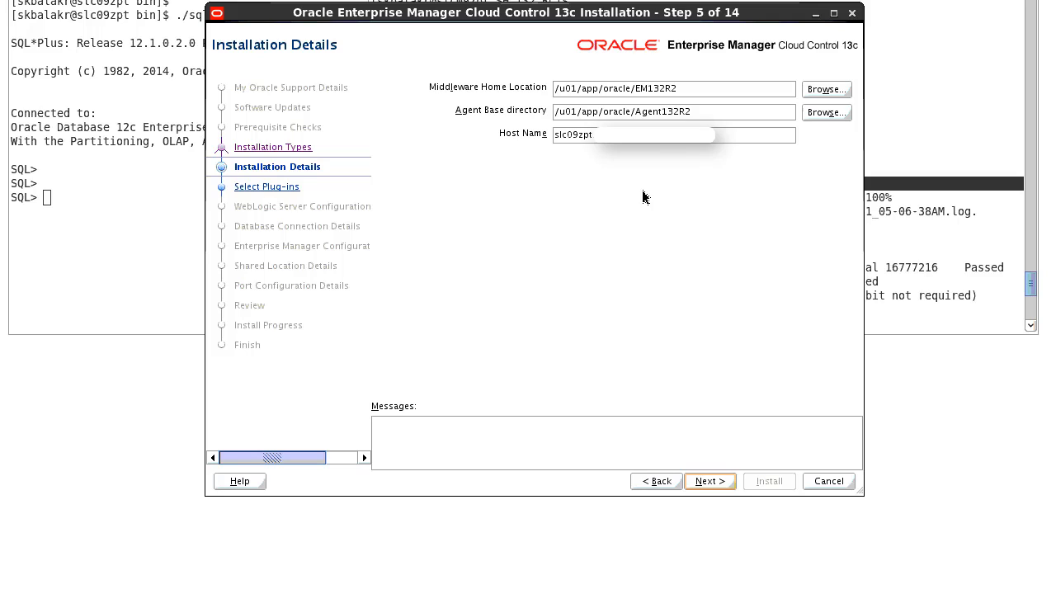
{"action": "mouse_move", "coordinate": [670, 147]}
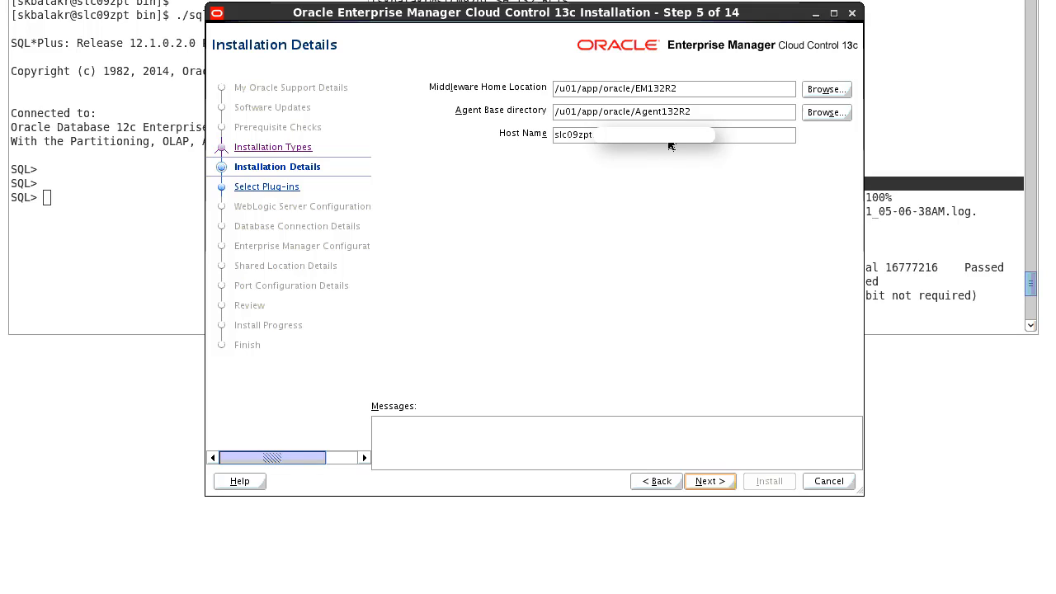
{"action": "mouse_move", "coordinate": [657, 195]}
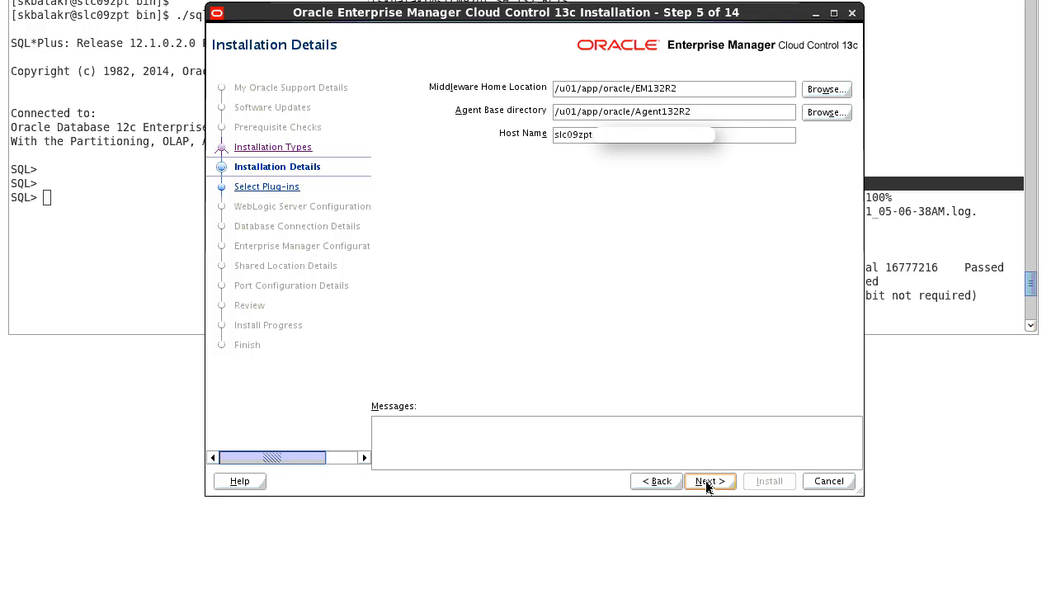
Step: Review the Select Plug-ins list, keeping the default mandatory core plug-ins checked
{"action": "left_click", "coordinate": [707, 482]}
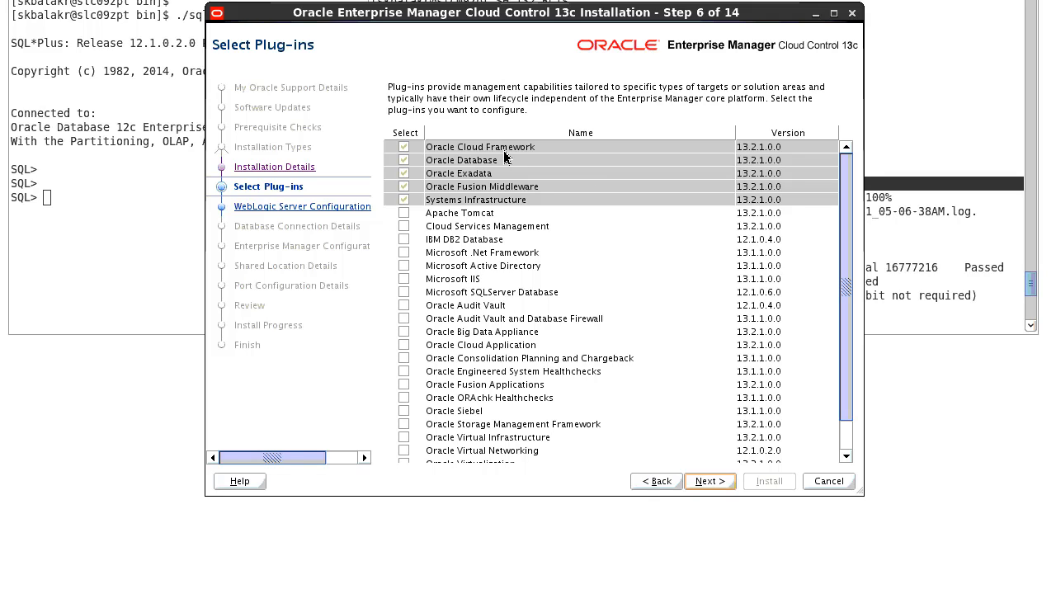
{"action": "mouse_move", "coordinate": [527, 204]}
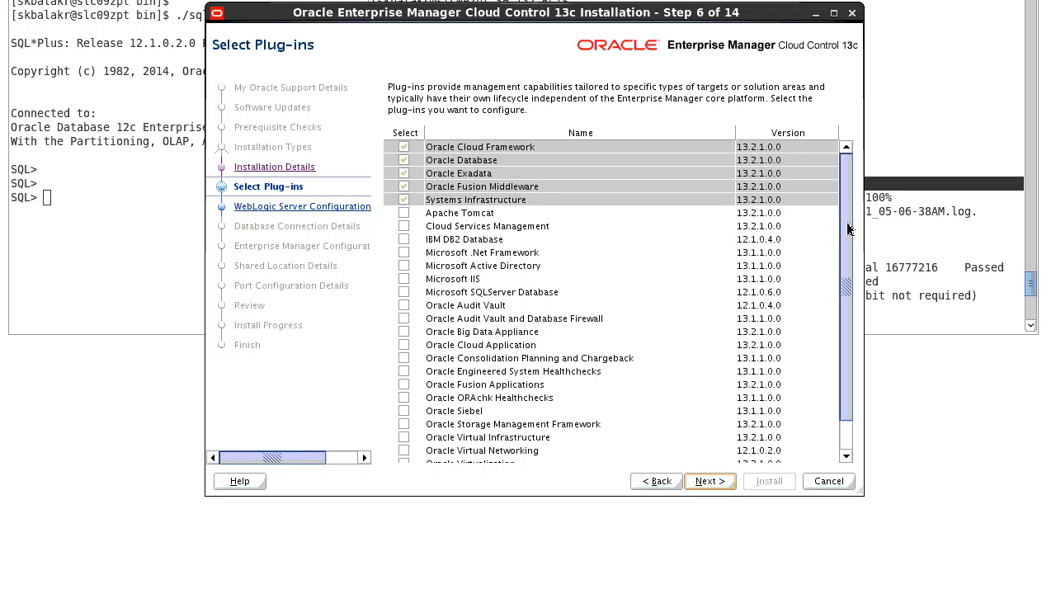
{"action": "scroll", "scroll_direction": "down", "scroll_amount": 3}
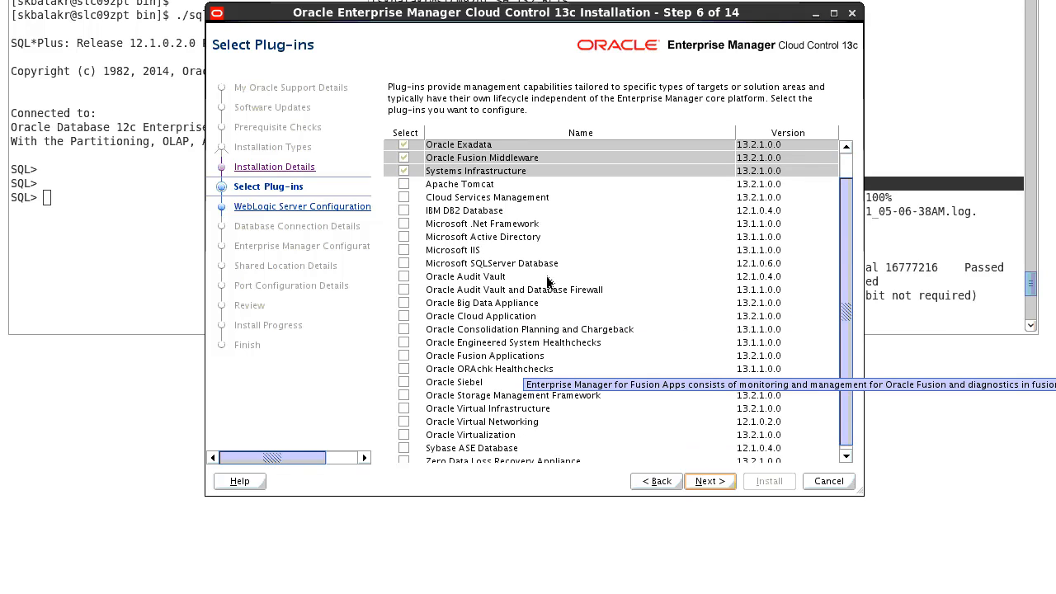
{"action": "mouse_move", "coordinate": [635, 279]}
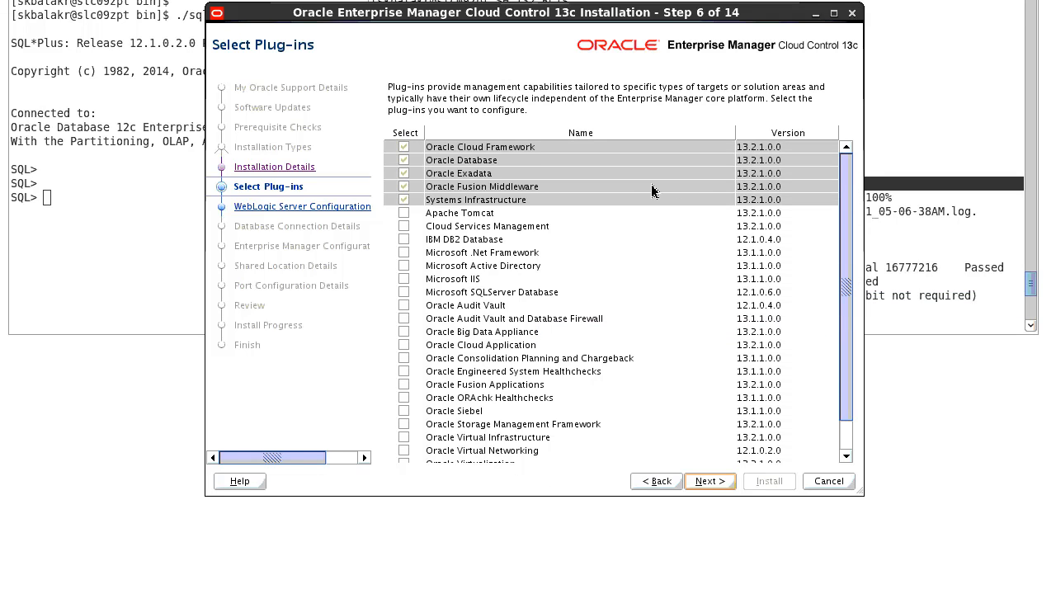
{"action": "mouse_move", "coordinate": [708, 482]}
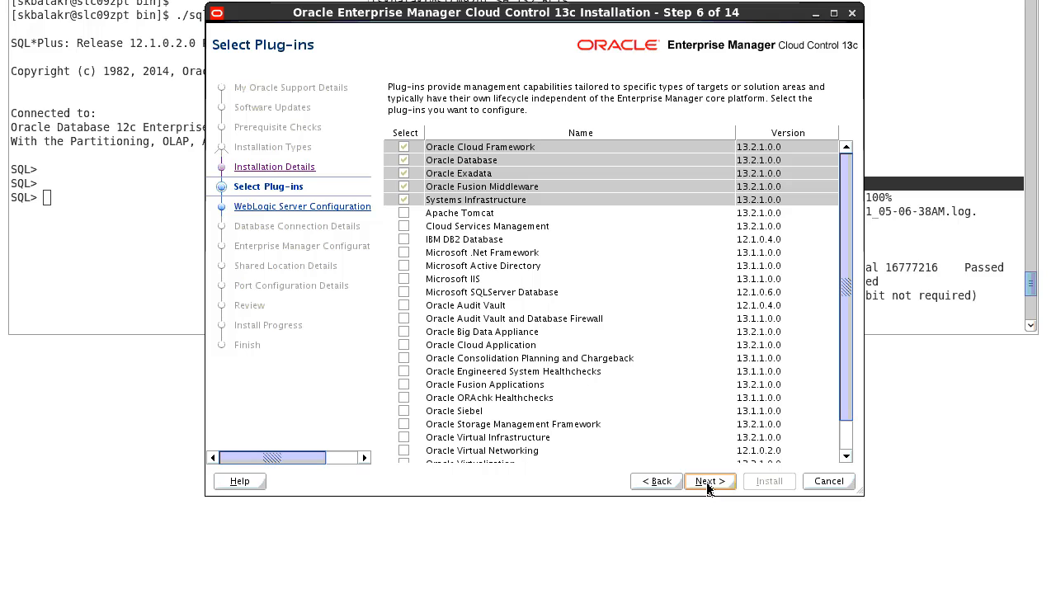
{"action": "left_click", "coordinate": [710, 481]}
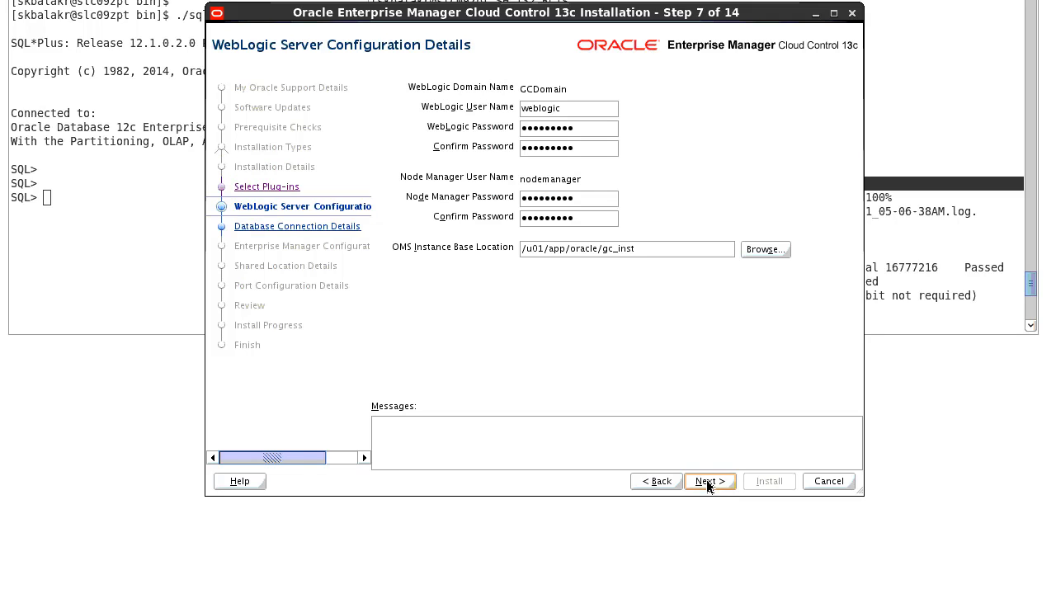
{"action": "mouse_move", "coordinate": [795, 149]}
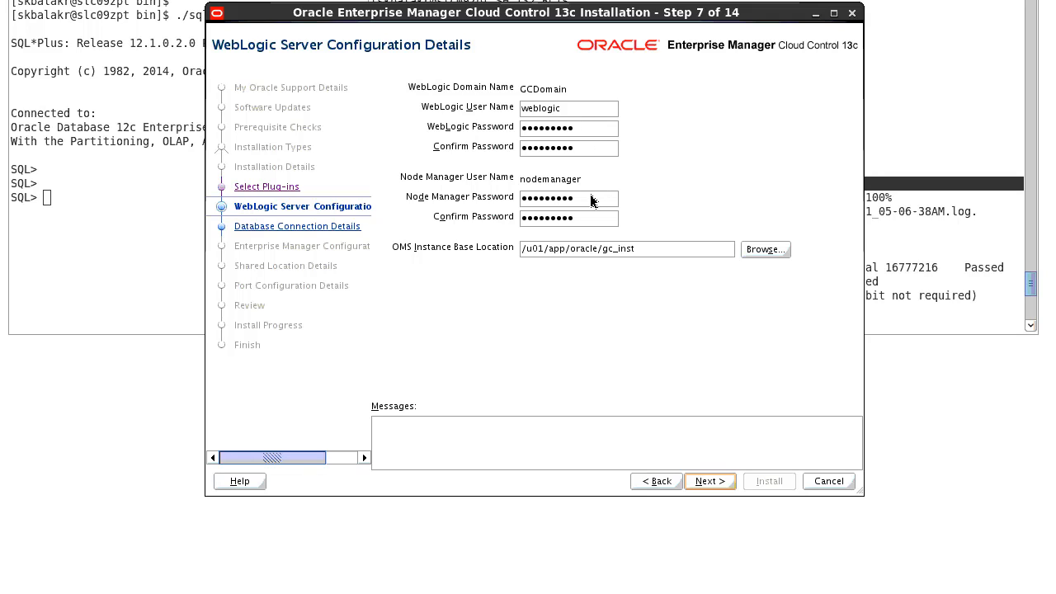
{"action": "mouse_move", "coordinate": [627, 214]}
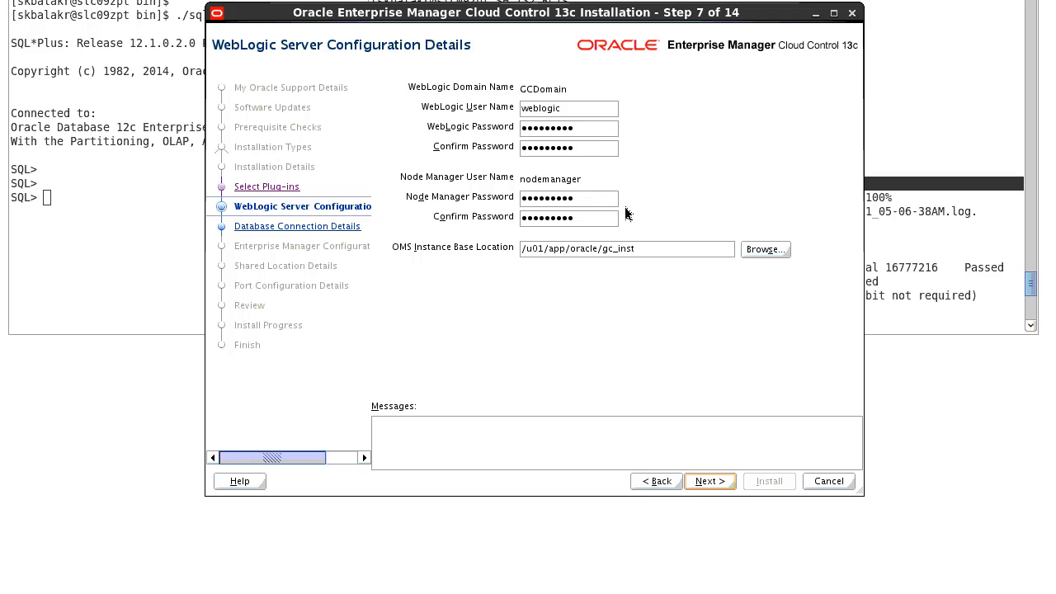
{"action": "mouse_move", "coordinate": [652, 254]}
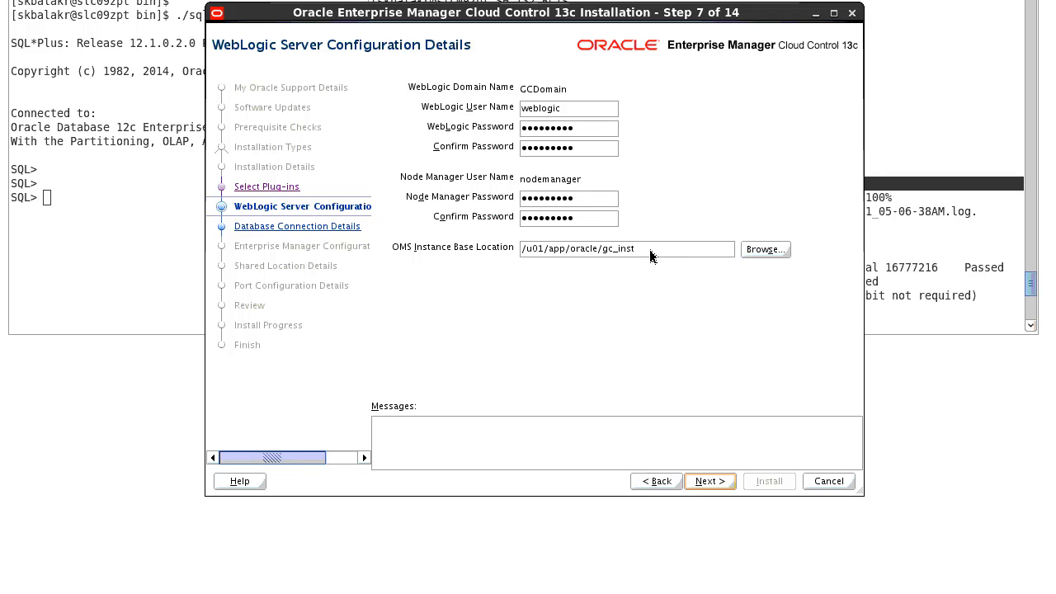
{"action": "mouse_move", "coordinate": [709, 454]}
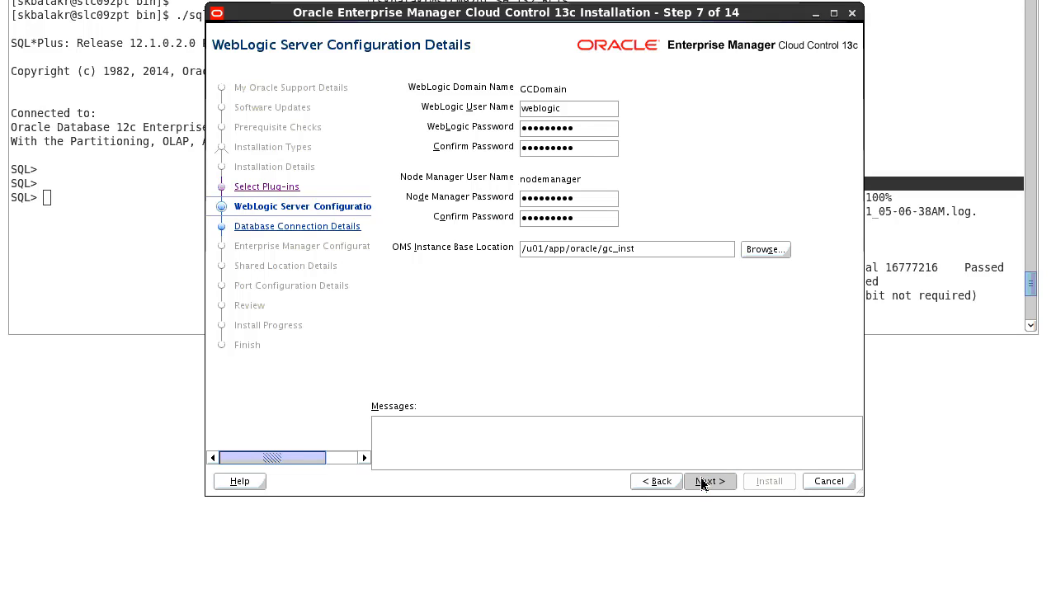
Step: Confirm database connection host slc09zp, port 1523, service prodem, keeping MEDIUM deployment size
{"action": "left_click", "coordinate": [709, 482]}
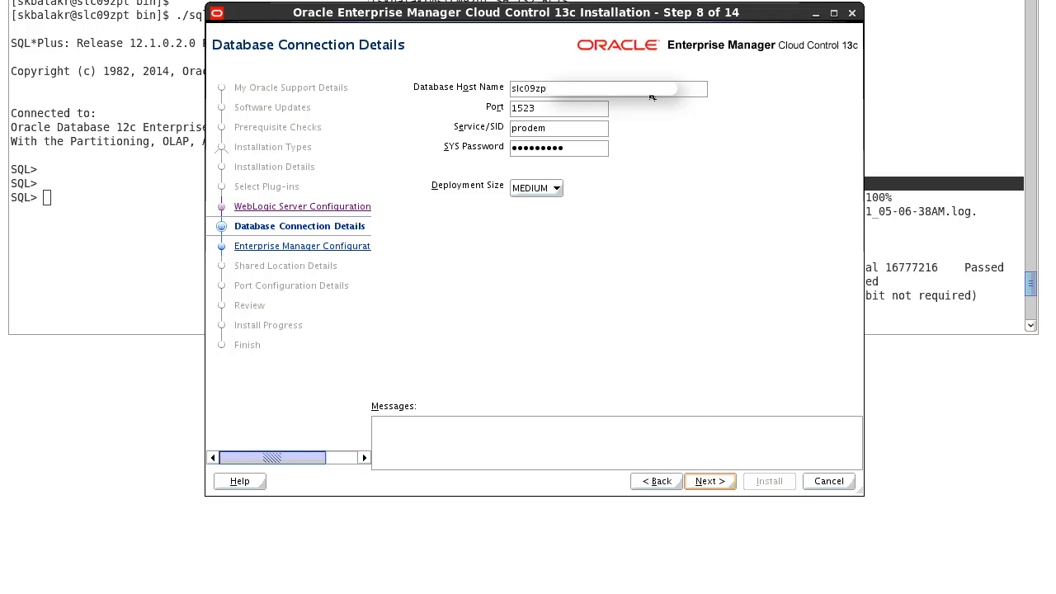
{"action": "mouse_move", "coordinate": [581, 132]}
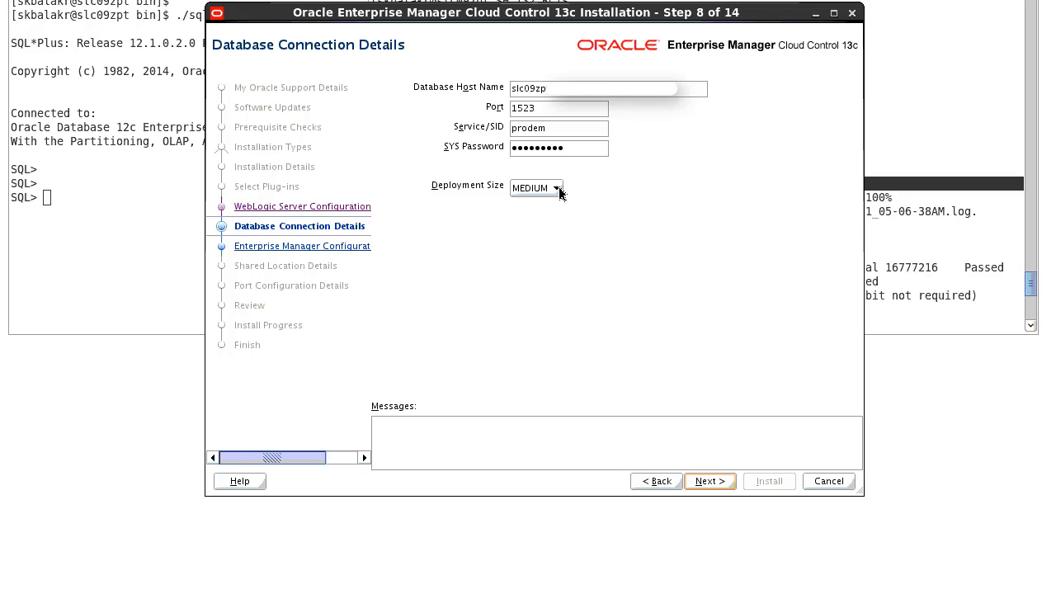
{"action": "left_click", "coordinate": [558, 188]}
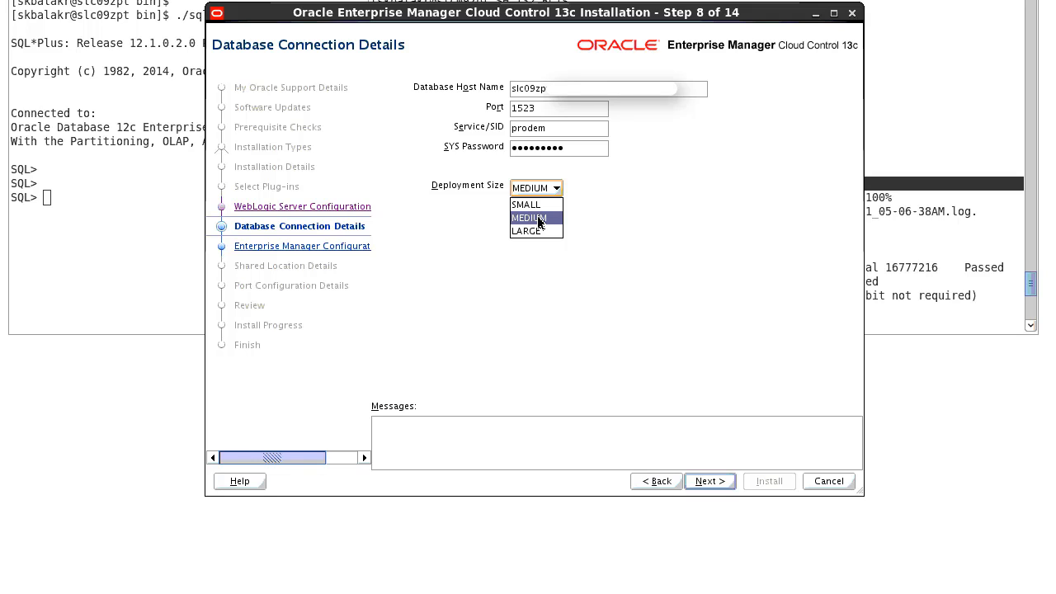
{"action": "mouse_move", "coordinate": [604, 211]}
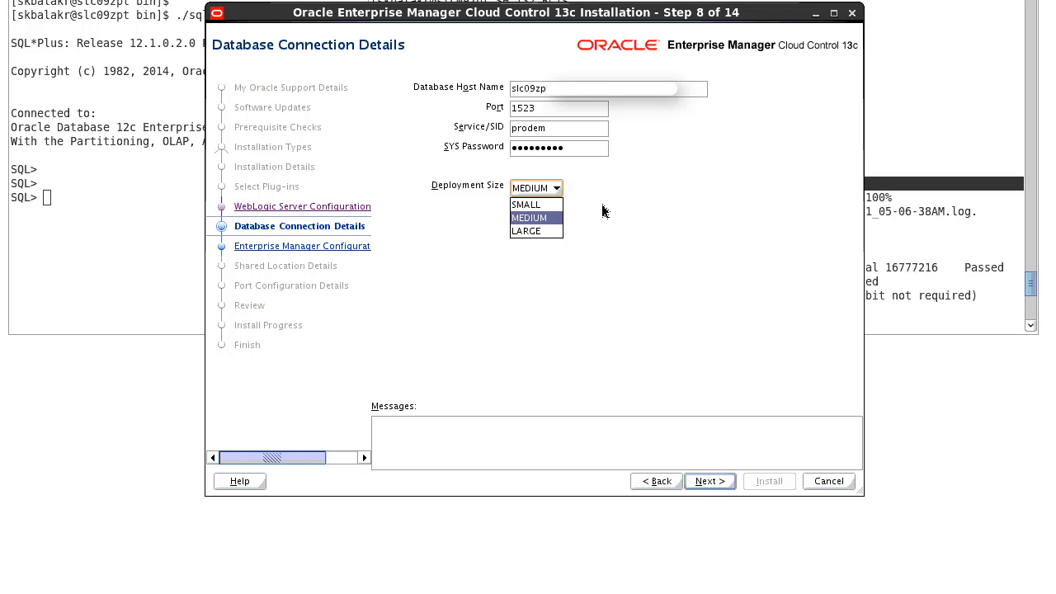
{"action": "left_click", "coordinate": [528, 218]}
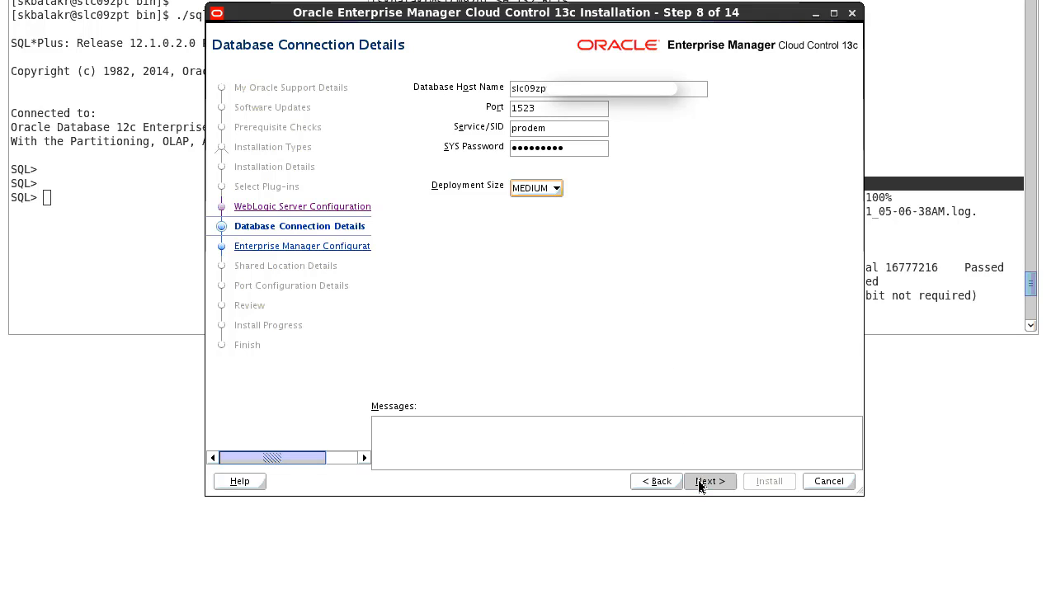
Step: Submit the database details, acknowledge the AL32UTF8 character-set notice, and review the prerequisite warning table
{"action": "left_click", "coordinate": [708, 482]}
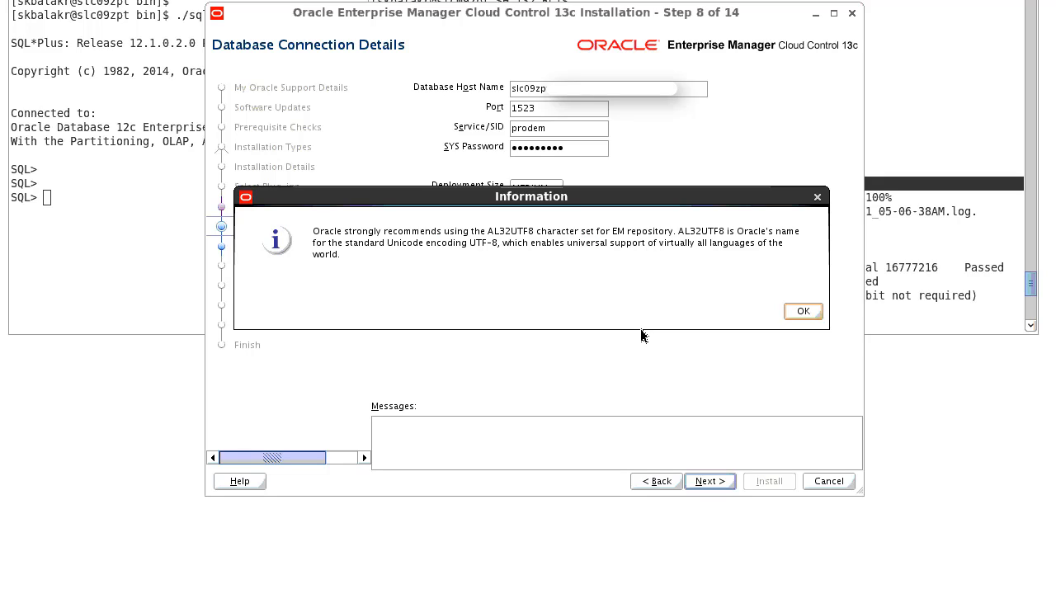
{"action": "mouse_move", "coordinate": [719, 287]}
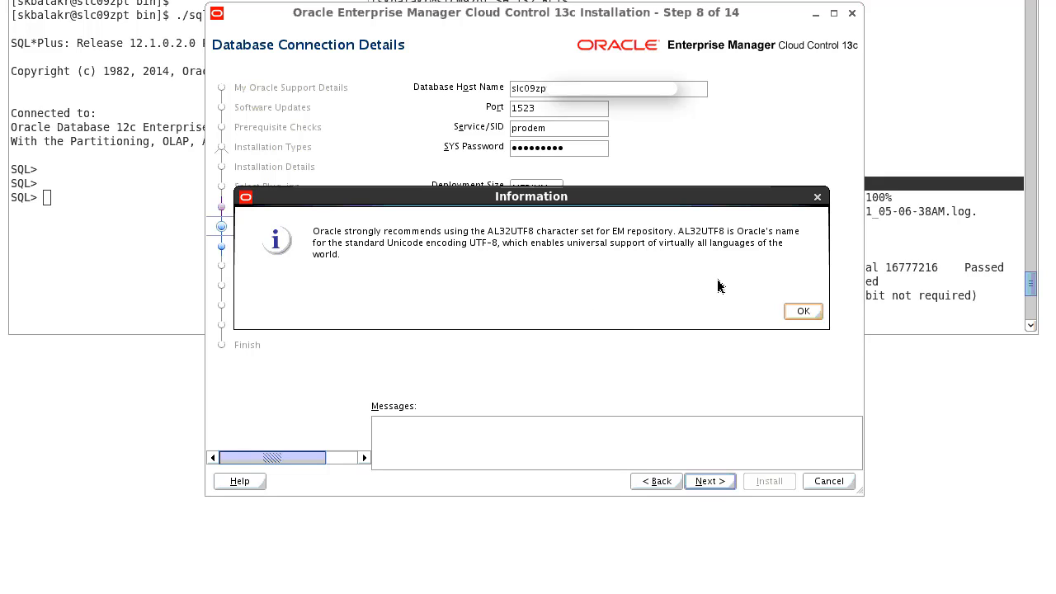
{"action": "left_click", "coordinate": [802, 310]}
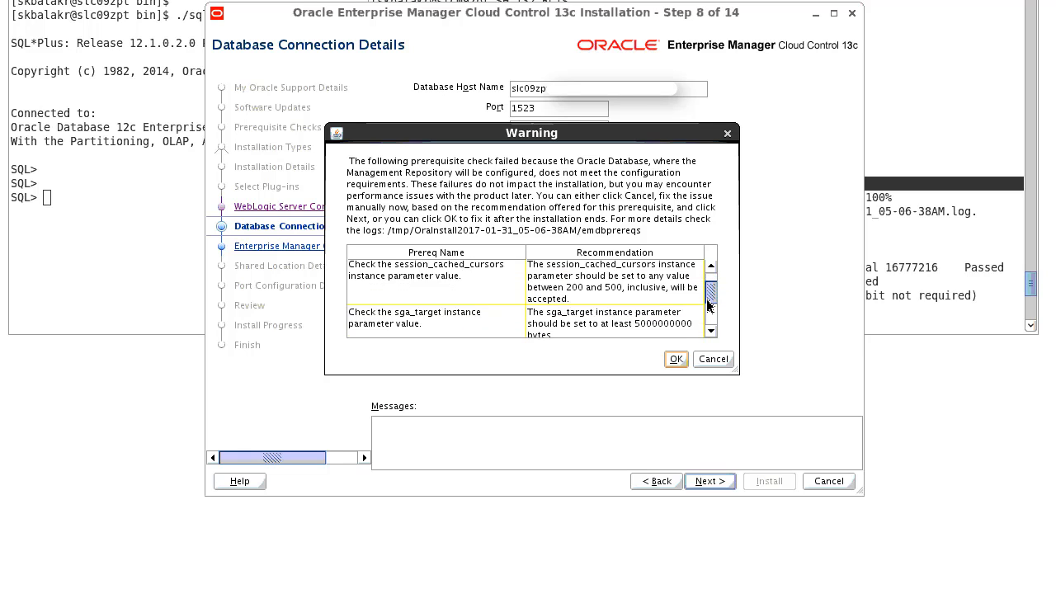
{"action": "scroll", "scroll_direction": "down", "scroll_amount": 3}
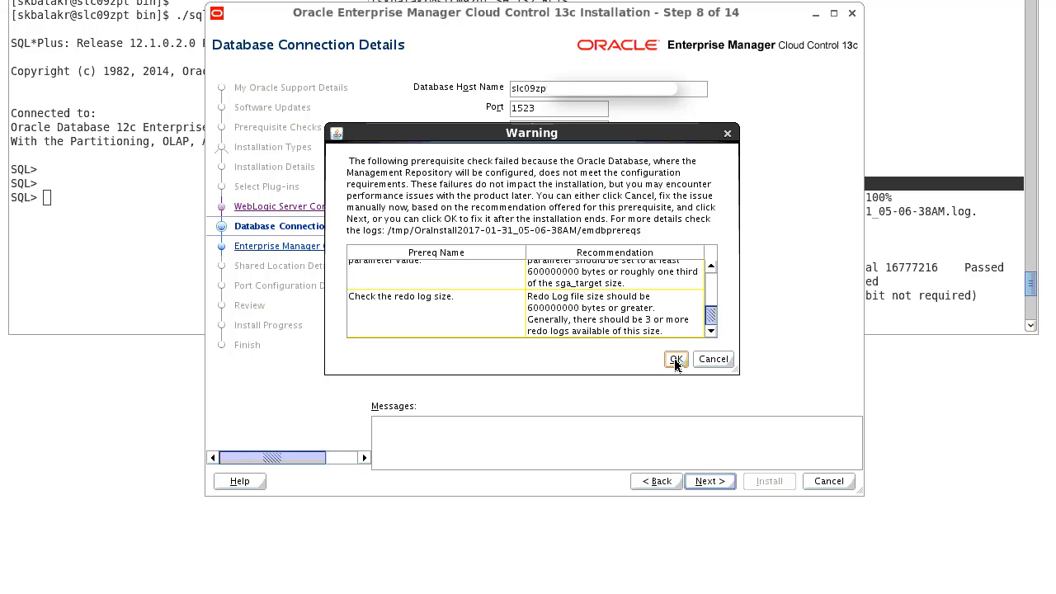
Step: Accept the prerequisite warning to reach Enterprise Manager Configuration Details with passwords and tablespaces filled
{"action": "left_click", "coordinate": [677, 360]}
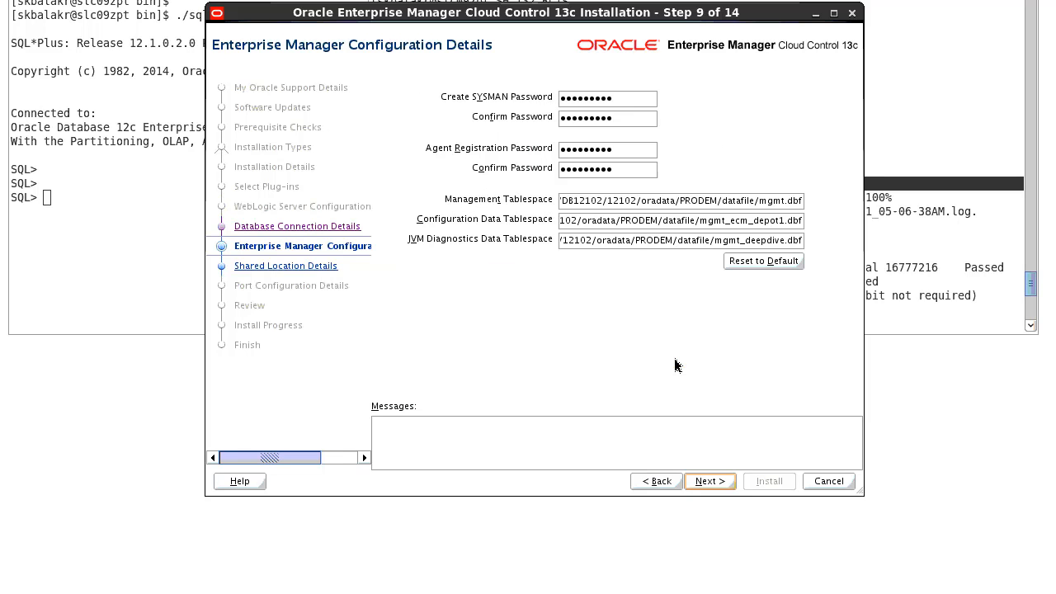
{"action": "mouse_move", "coordinate": [757, 134]}
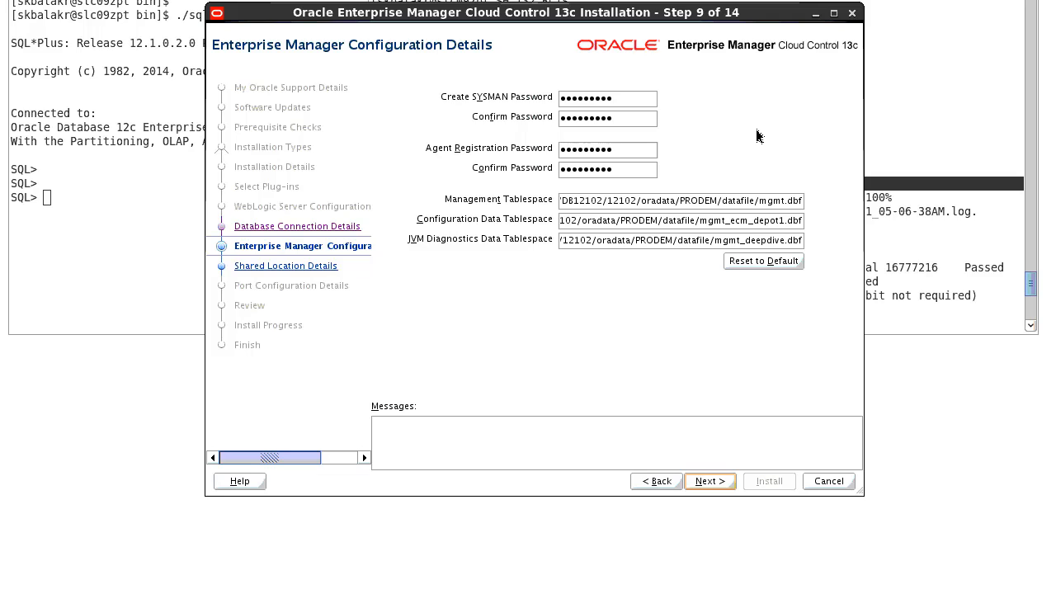
{"action": "mouse_move", "coordinate": [634, 208]}
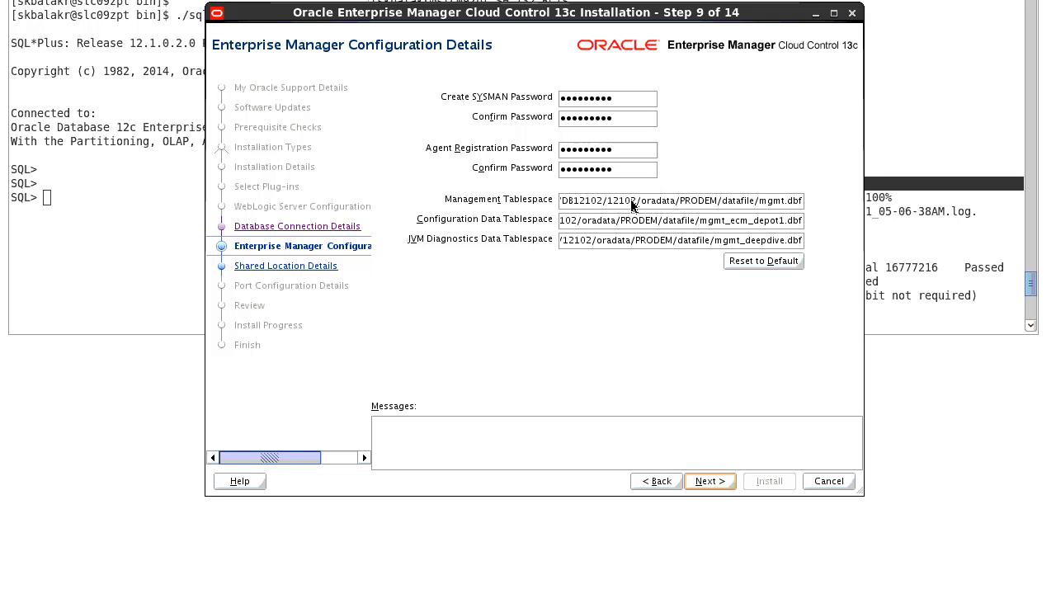
{"action": "mouse_move", "coordinate": [706, 477]}
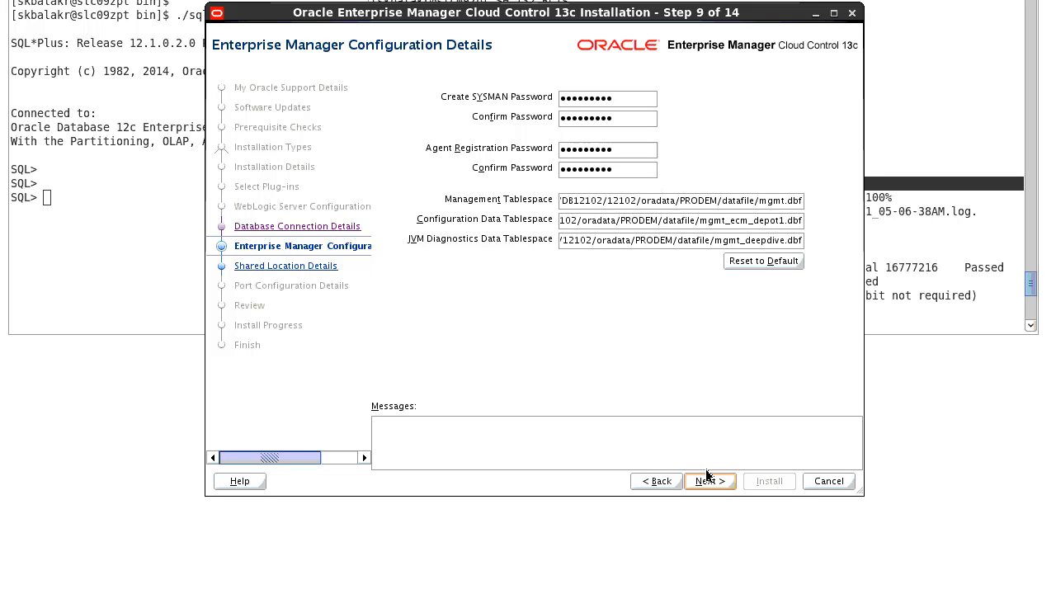
Step: Verify Shared Location Details: software library, BI Publisher config and cluster volumes, with BI Publisher enabled
{"action": "left_click", "coordinate": [708, 482]}
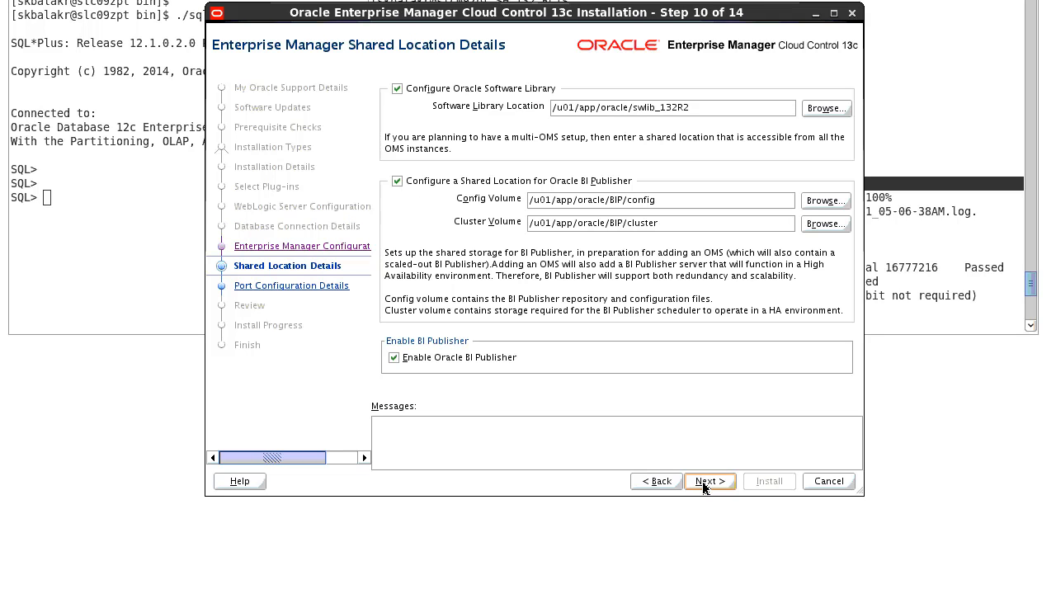
{"action": "mouse_move", "coordinate": [732, 228]}
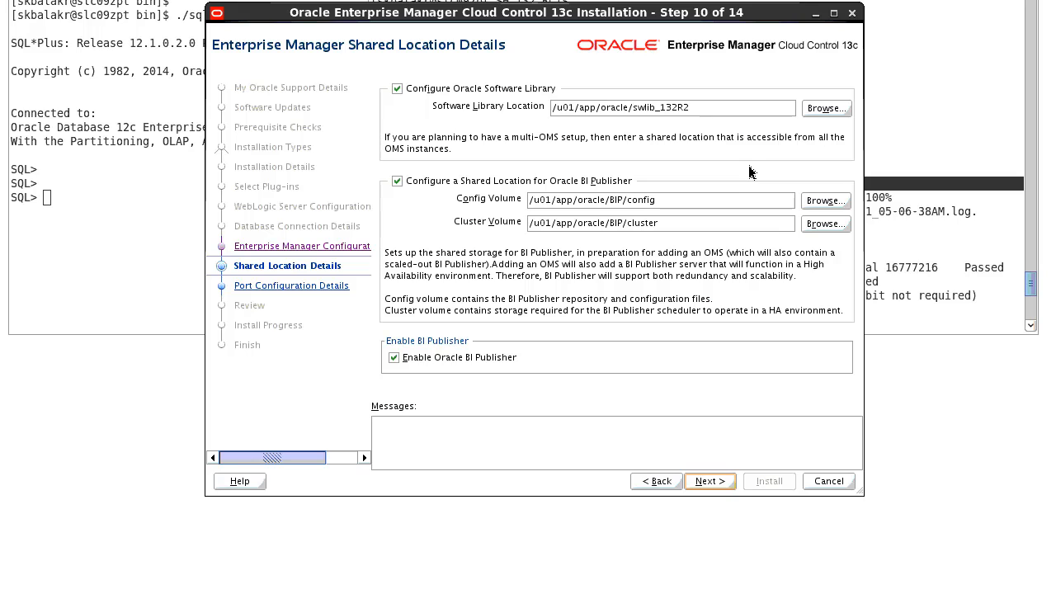
{"action": "mouse_move", "coordinate": [702, 120]}
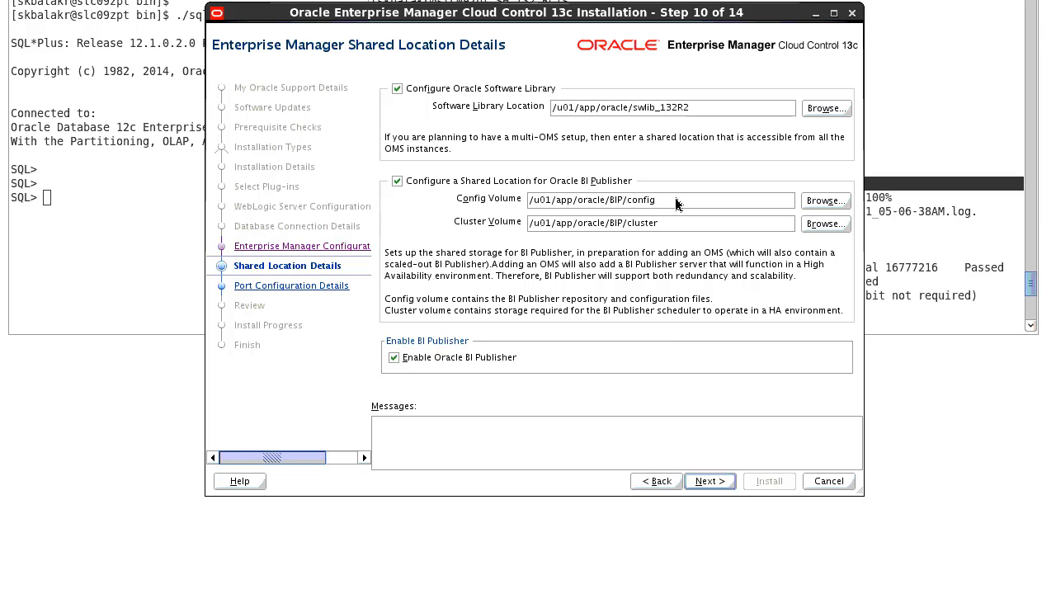
{"action": "mouse_move", "coordinate": [660, 228]}
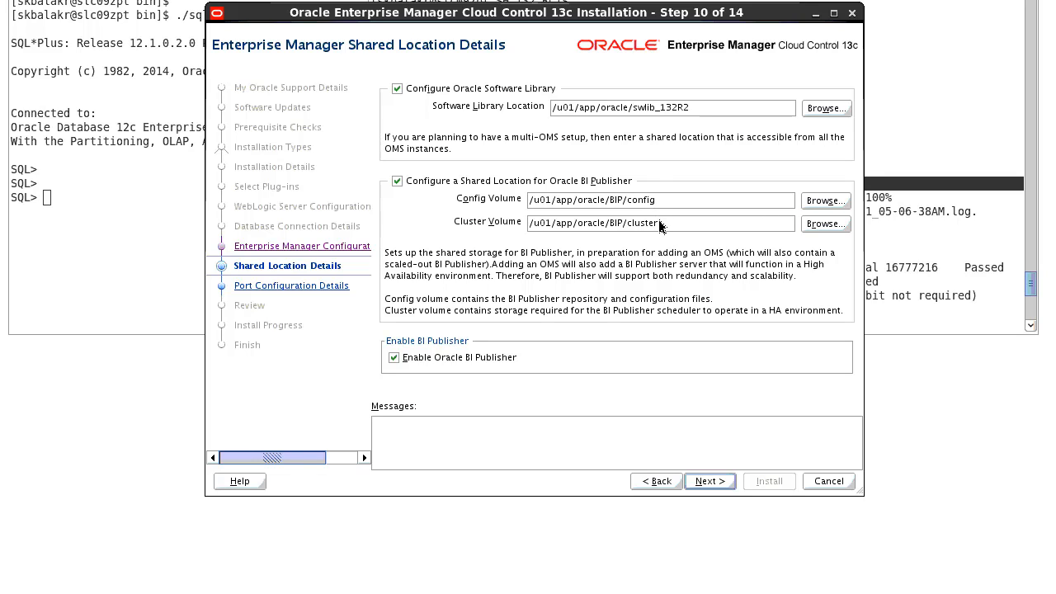
{"action": "left_click", "coordinate": [660, 200]}
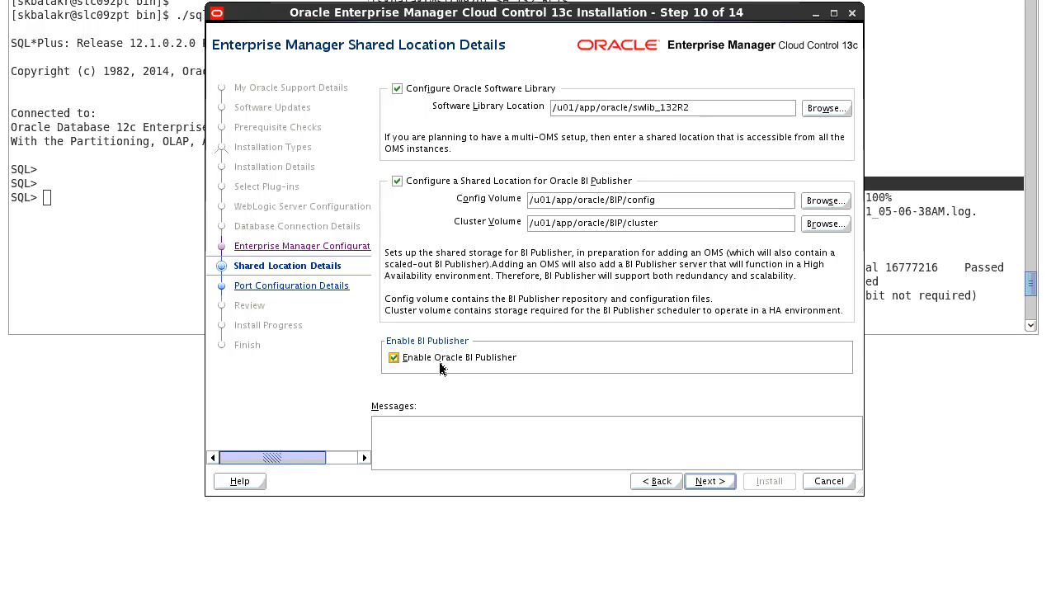
{"action": "mouse_move", "coordinate": [498, 359]}
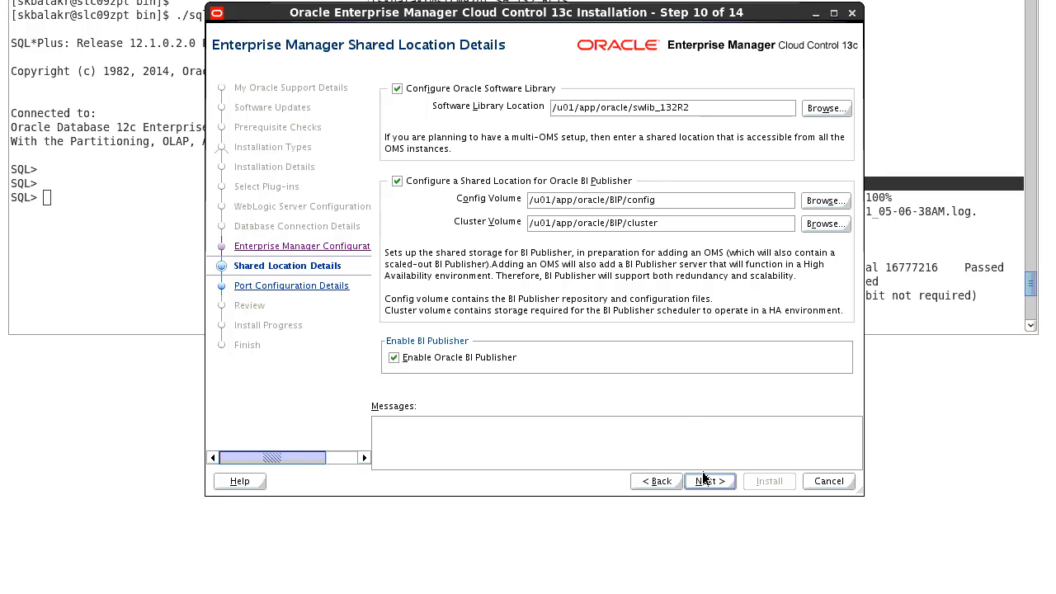
Step: Advance to Port Configuration Details (step 11 of 14) with recommended component ports
{"action": "left_click", "coordinate": [709, 482]}
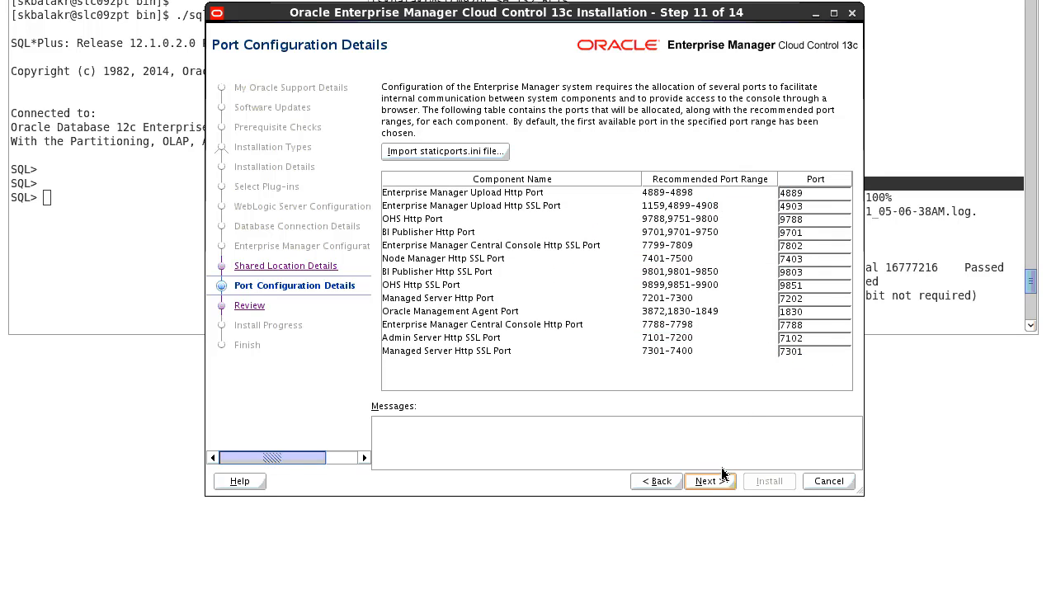
Step: Review the settings summary and start the installation, reaching Installation Progress at 0%
{"action": "left_click", "coordinate": [710, 482]}
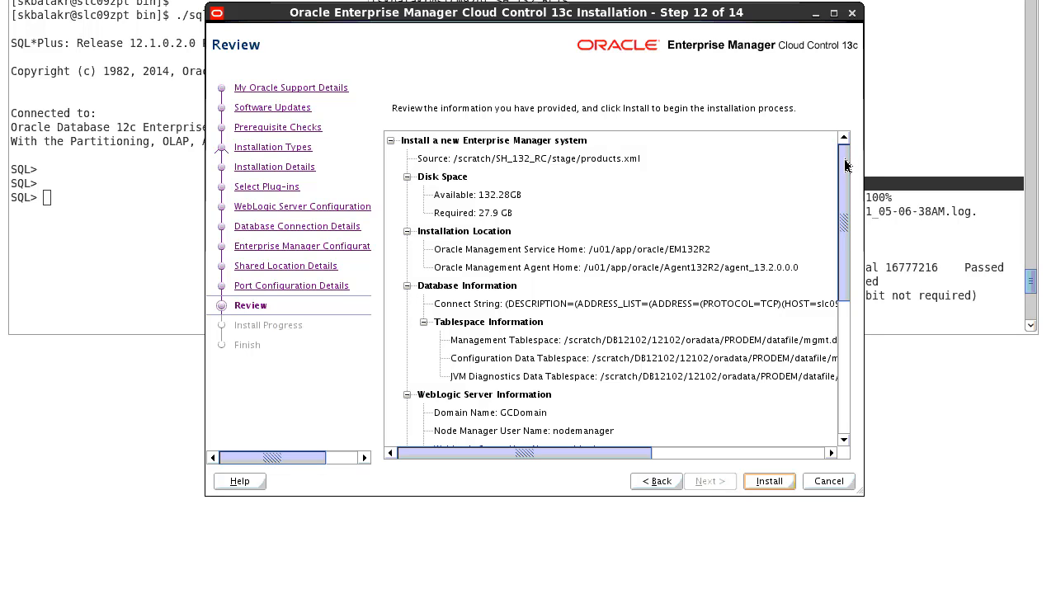
{"action": "scroll", "scroll_direction": "down", "scroll_amount": 3}
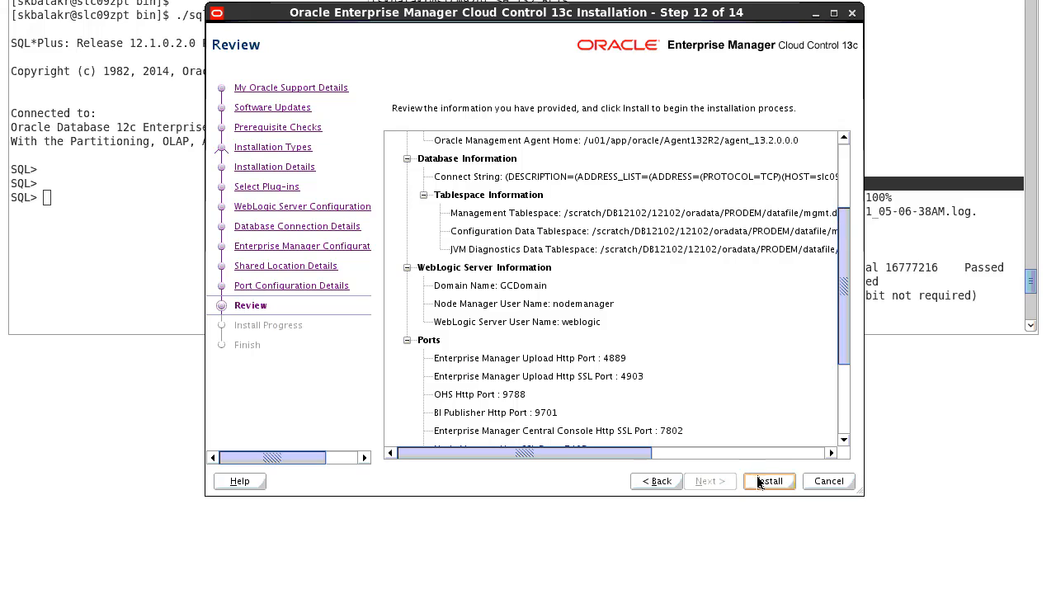
{"action": "left_click", "coordinate": [769, 482]}
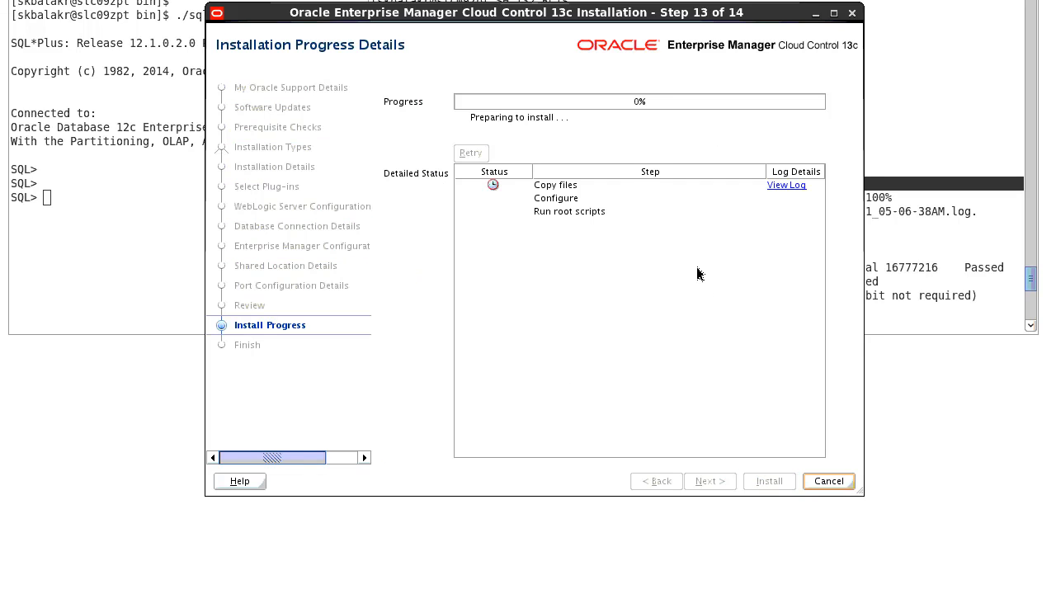